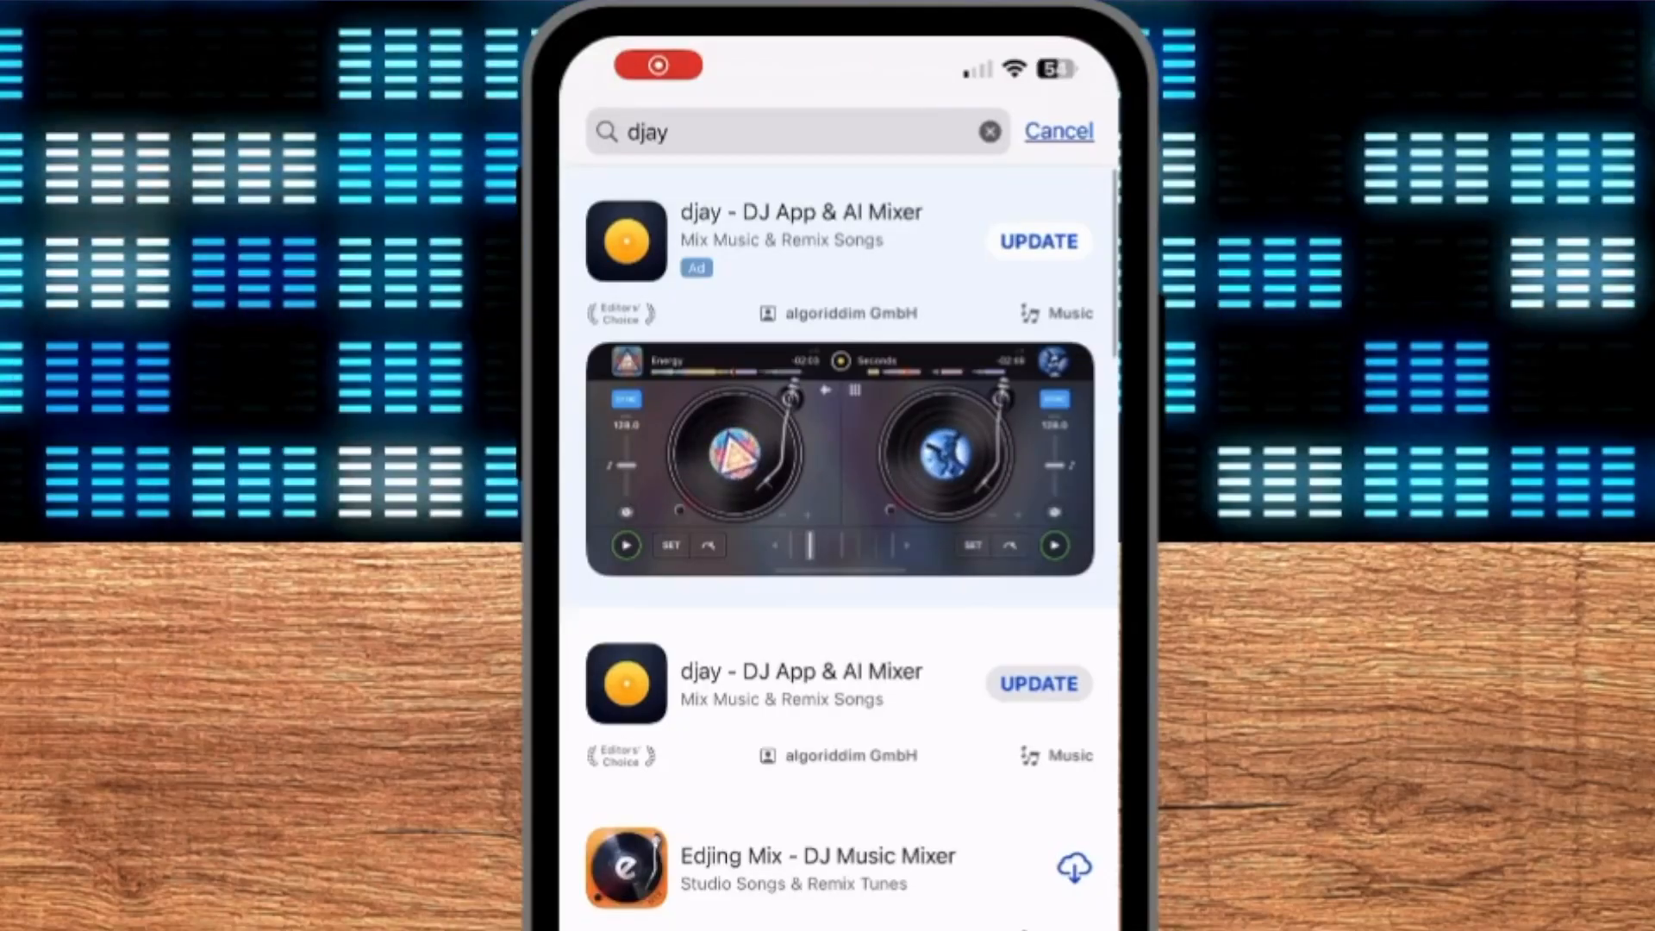
Update djay from the App Store listing
{"action": "left_click", "coordinate": [1037, 241]}
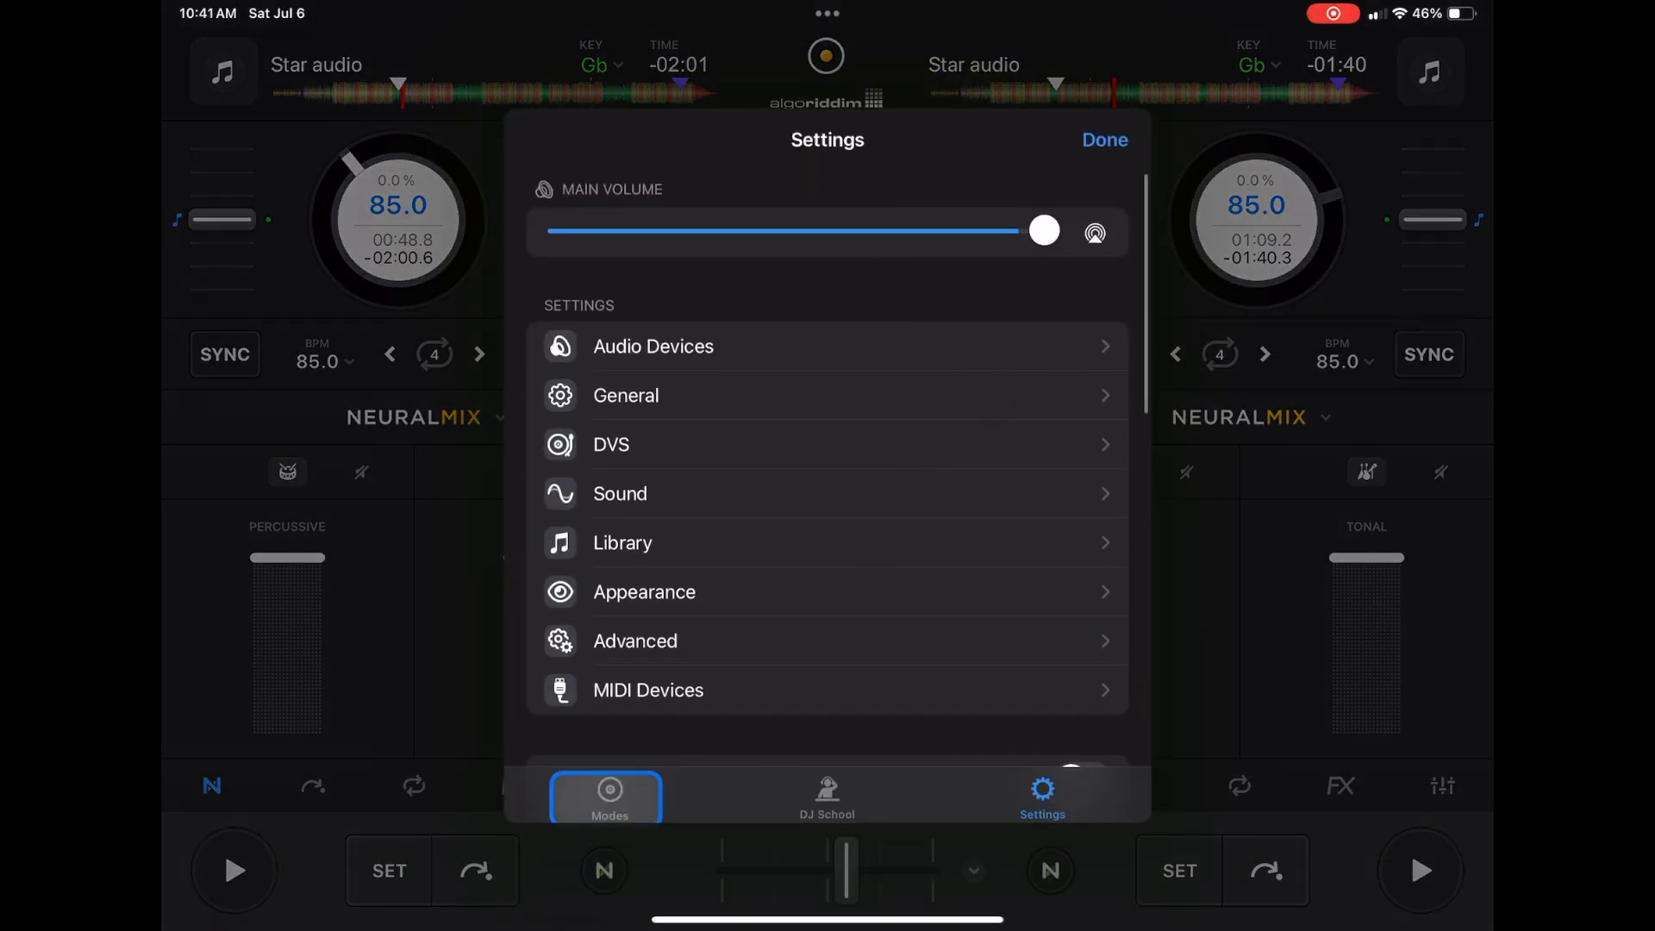
Keep Pro mode, then sweep the crossfader fully left and back toward the right deck
{"action": "left_click", "coordinate": [610, 791]}
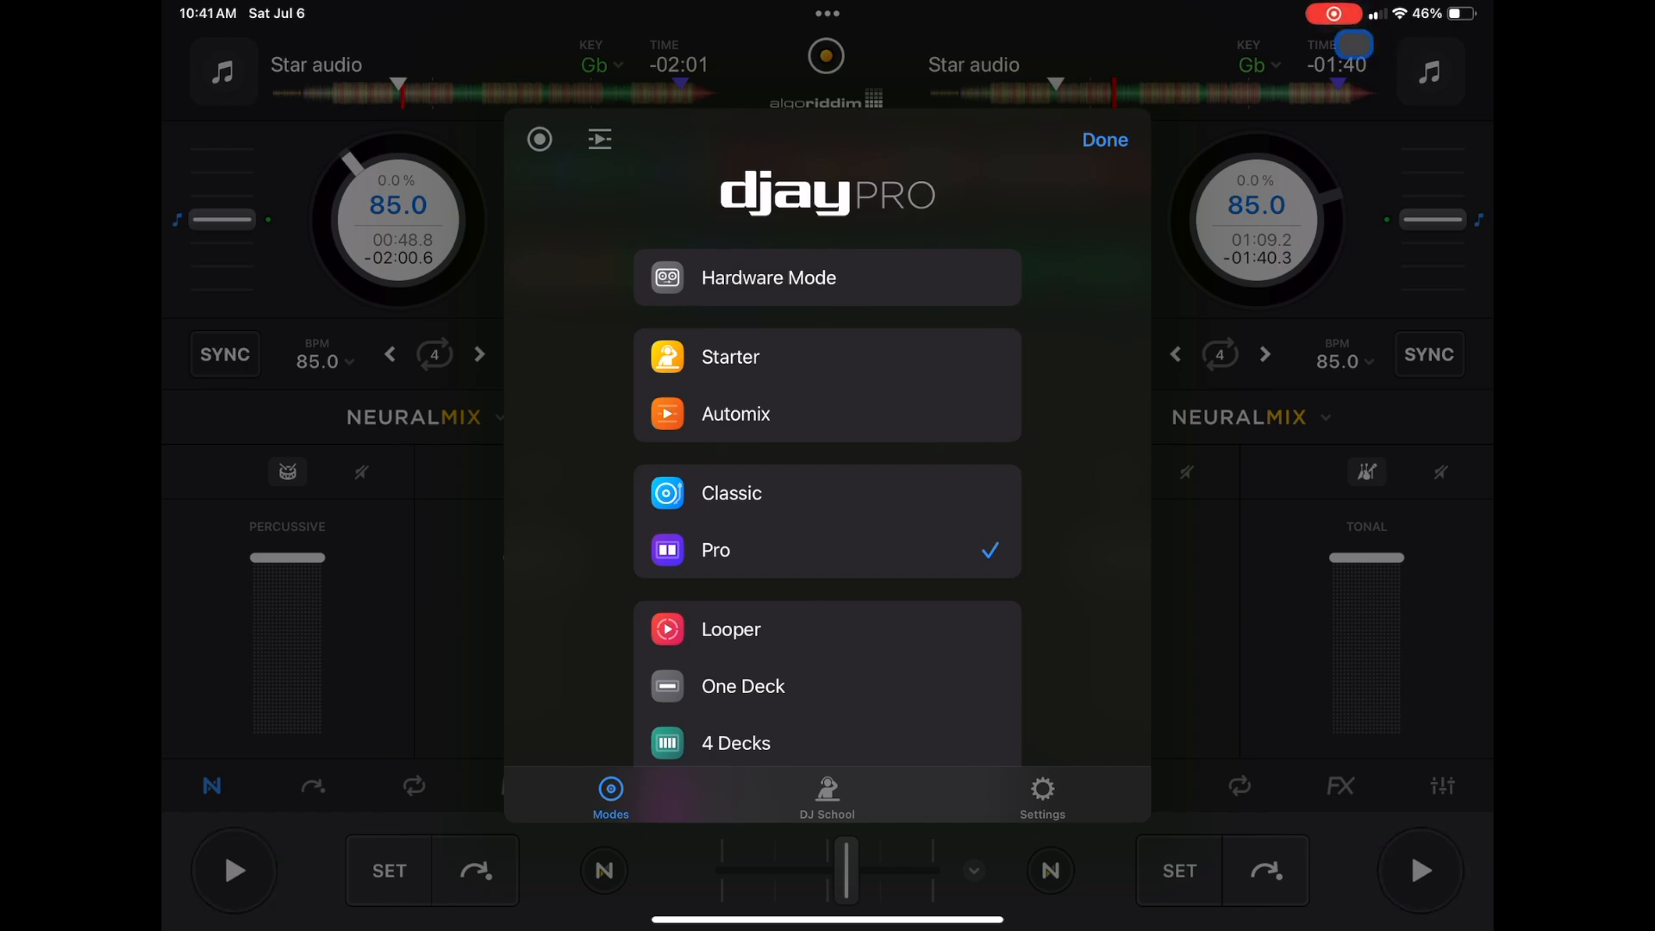
{"action": "left_click", "coordinate": [1105, 140]}
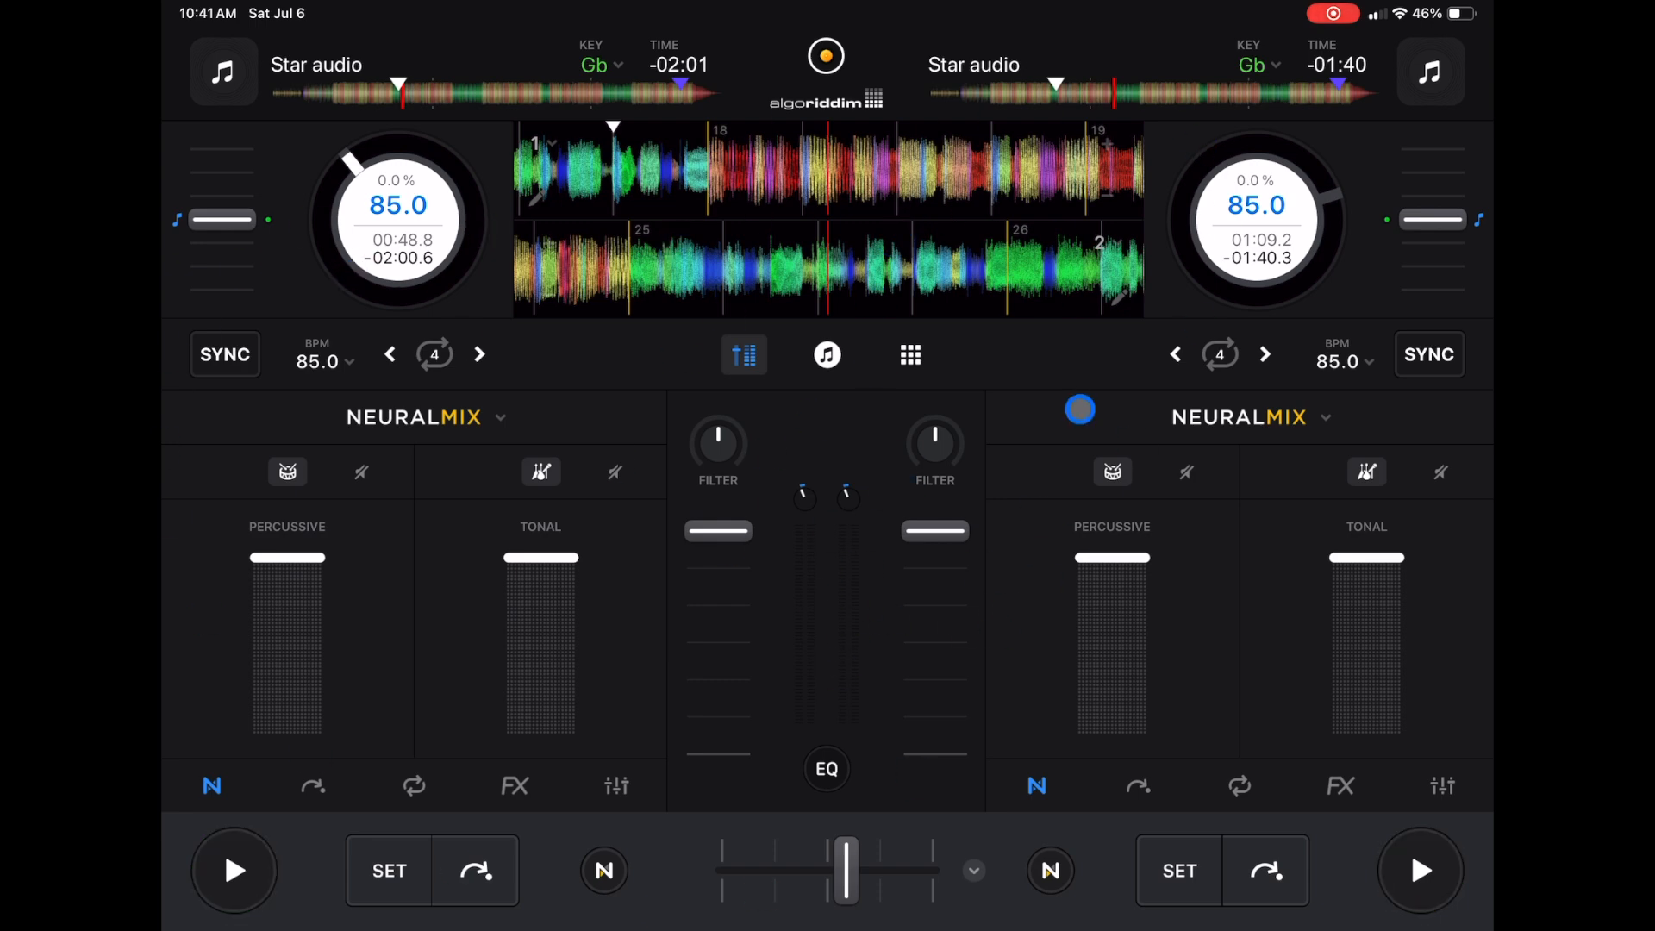
{"action": "left_click_drag", "start_coordinate": [845, 870], "coordinate": [755, 870]}
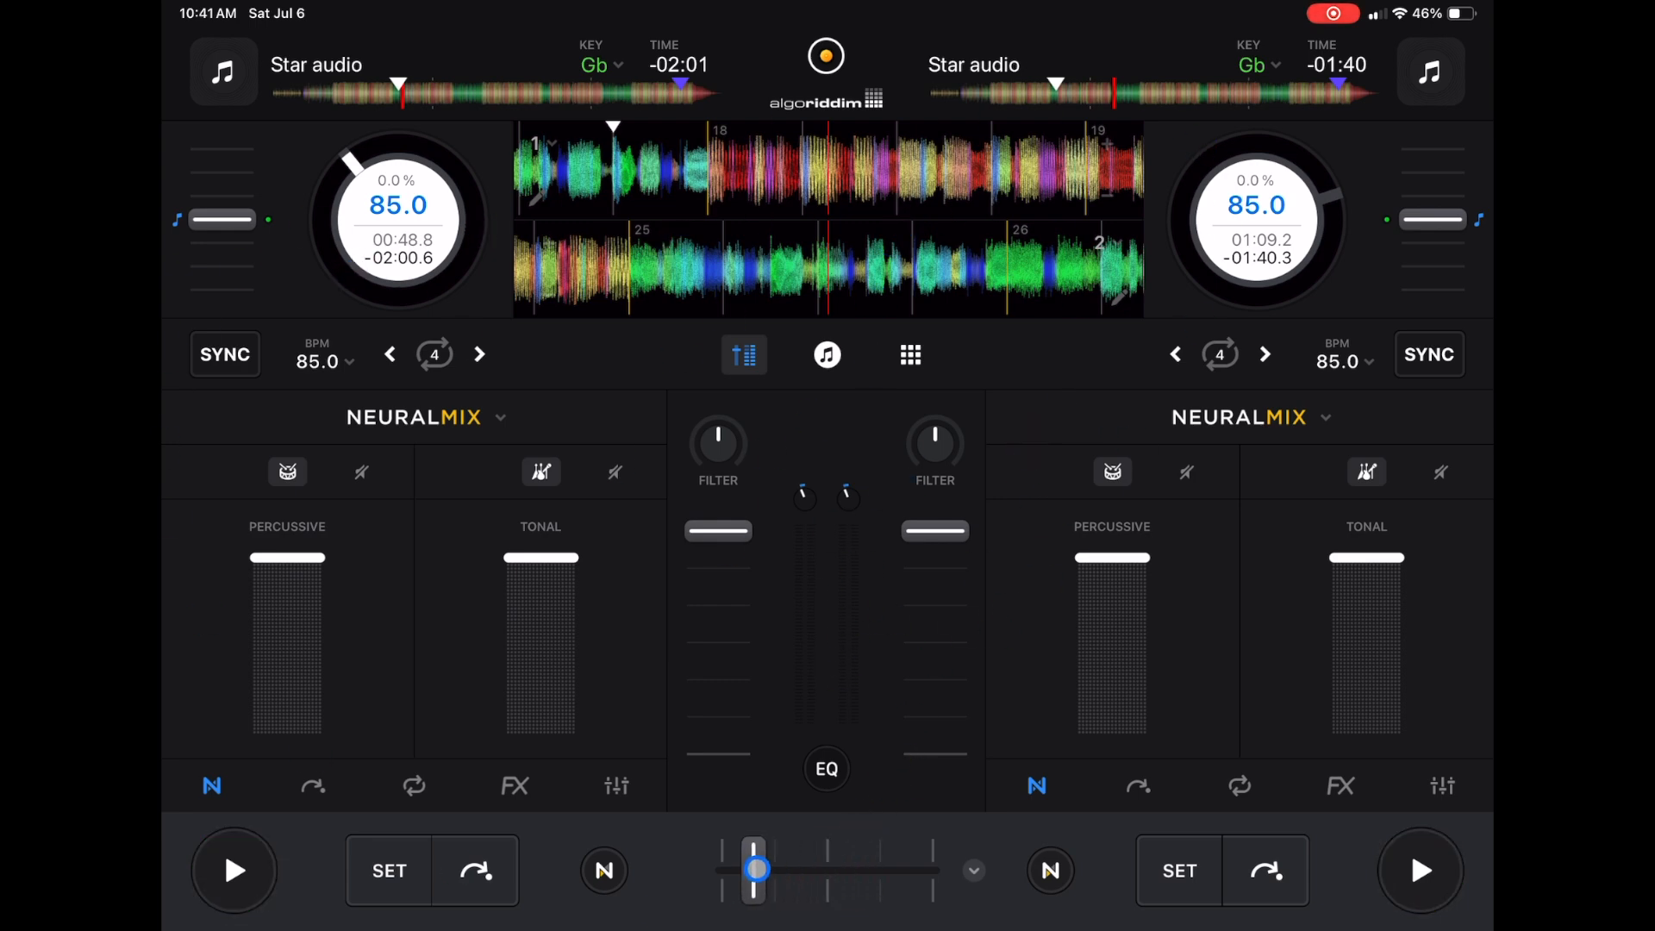
{"action": "left_click_drag", "start_coordinate": [755, 869], "coordinate": [931, 869]}
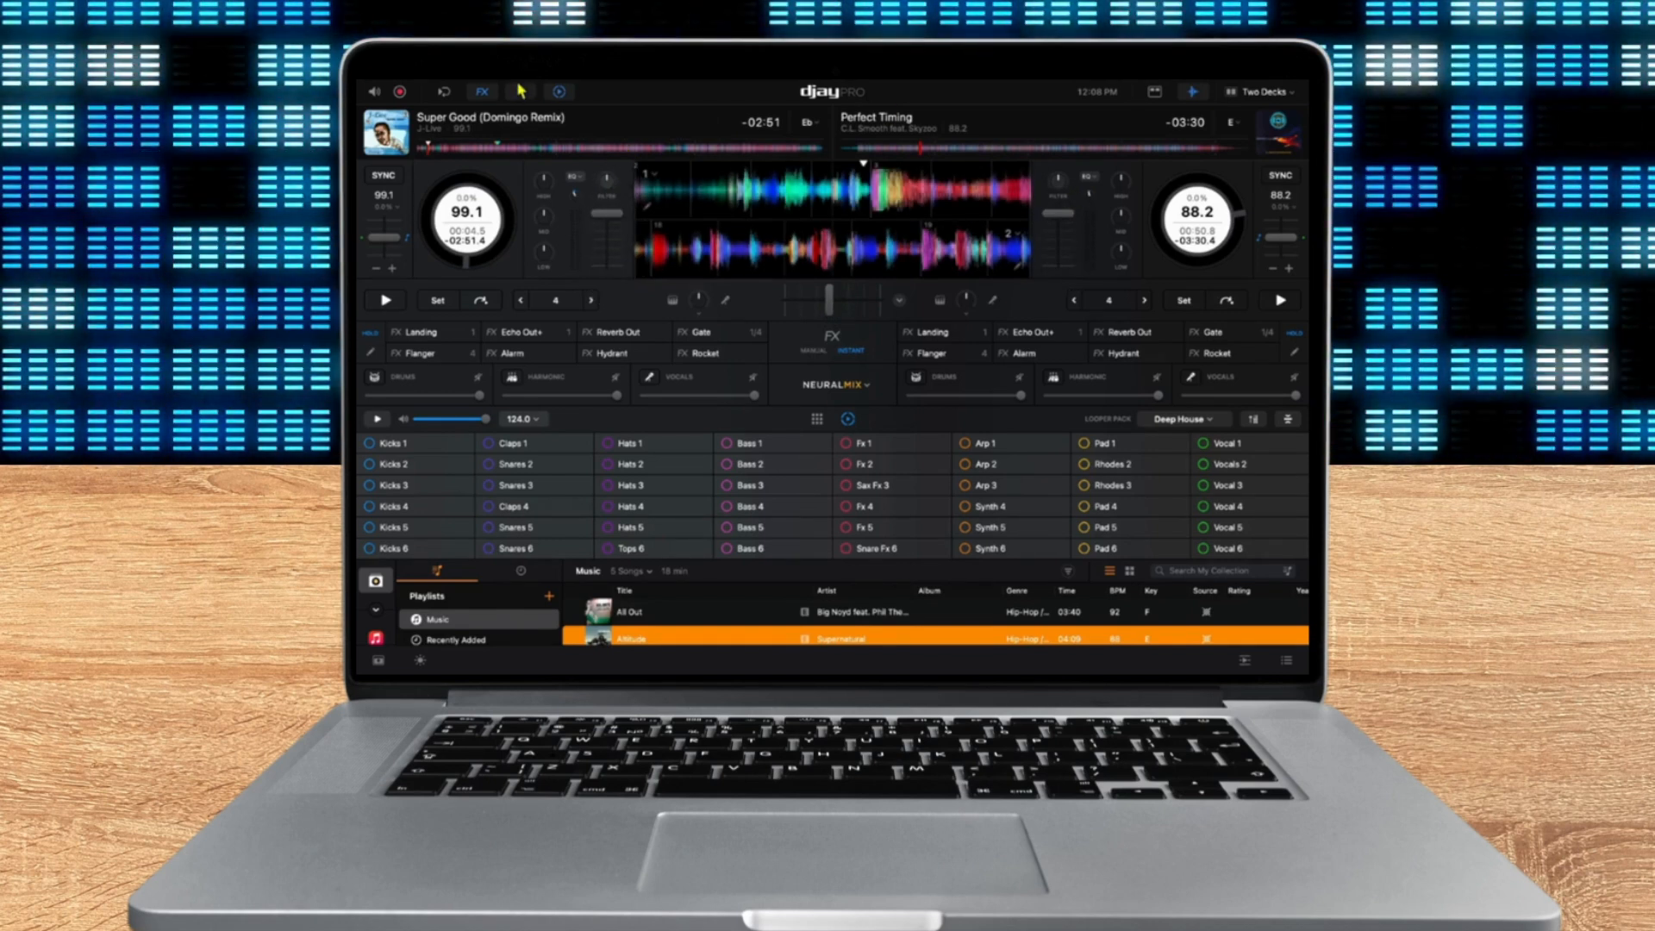
Open and close the djay Pro application menu, then tap play on the tablet mixer
{"action": "left_click", "coordinate": [409, 86]}
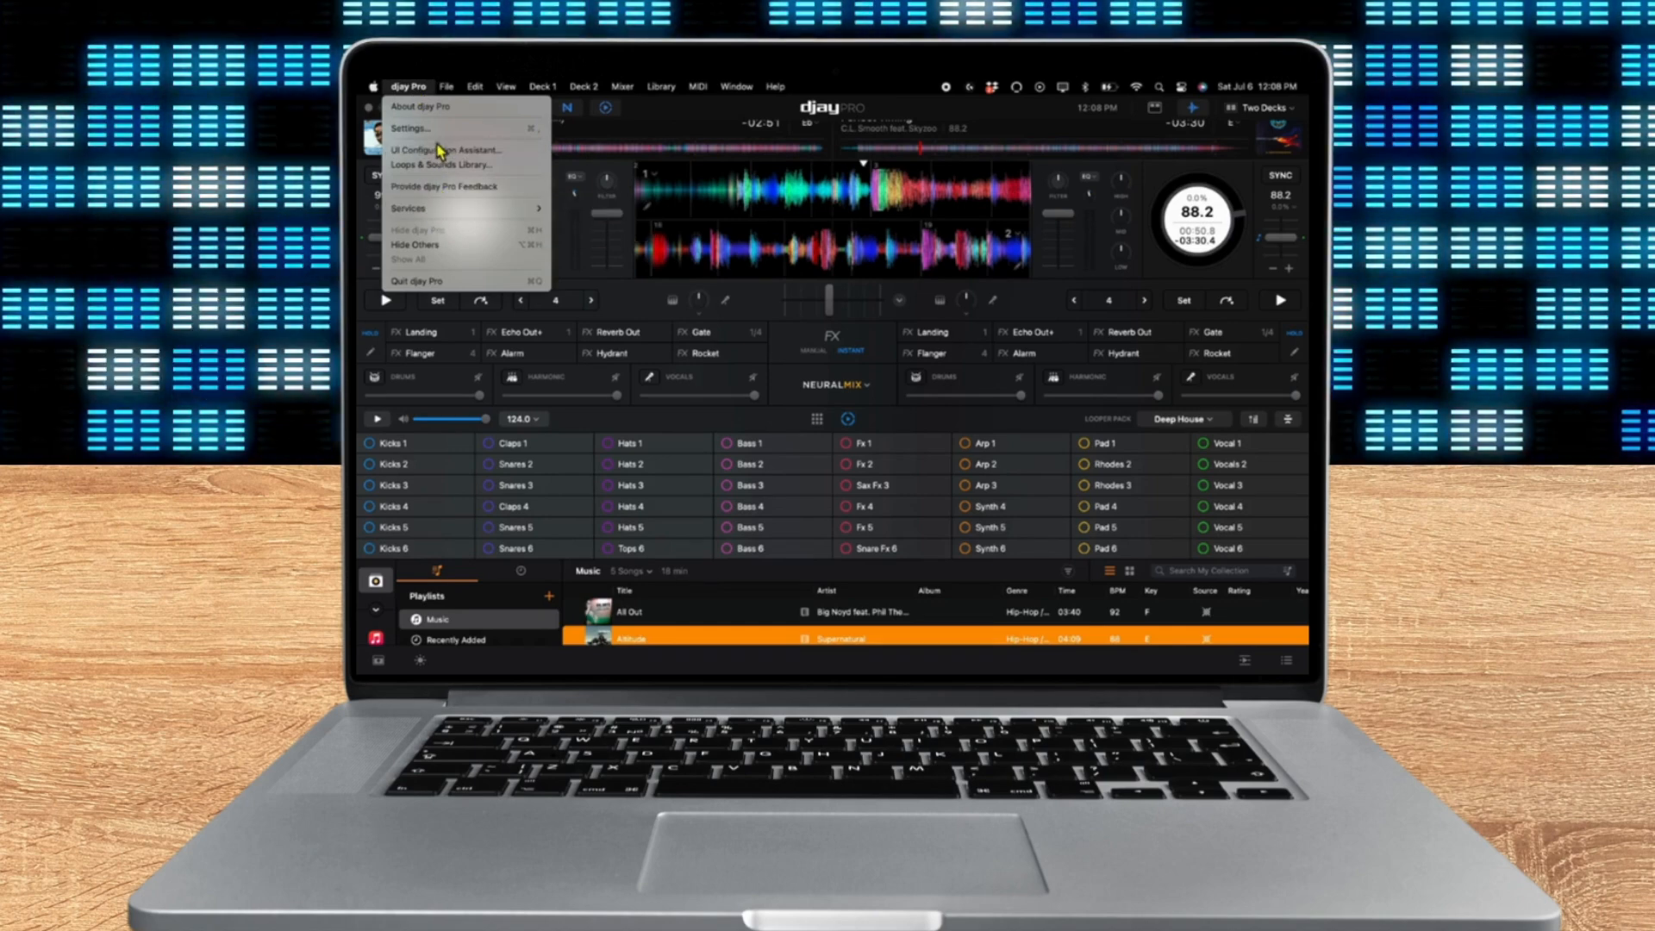
{"action": "left_click", "coordinate": [408, 128]}
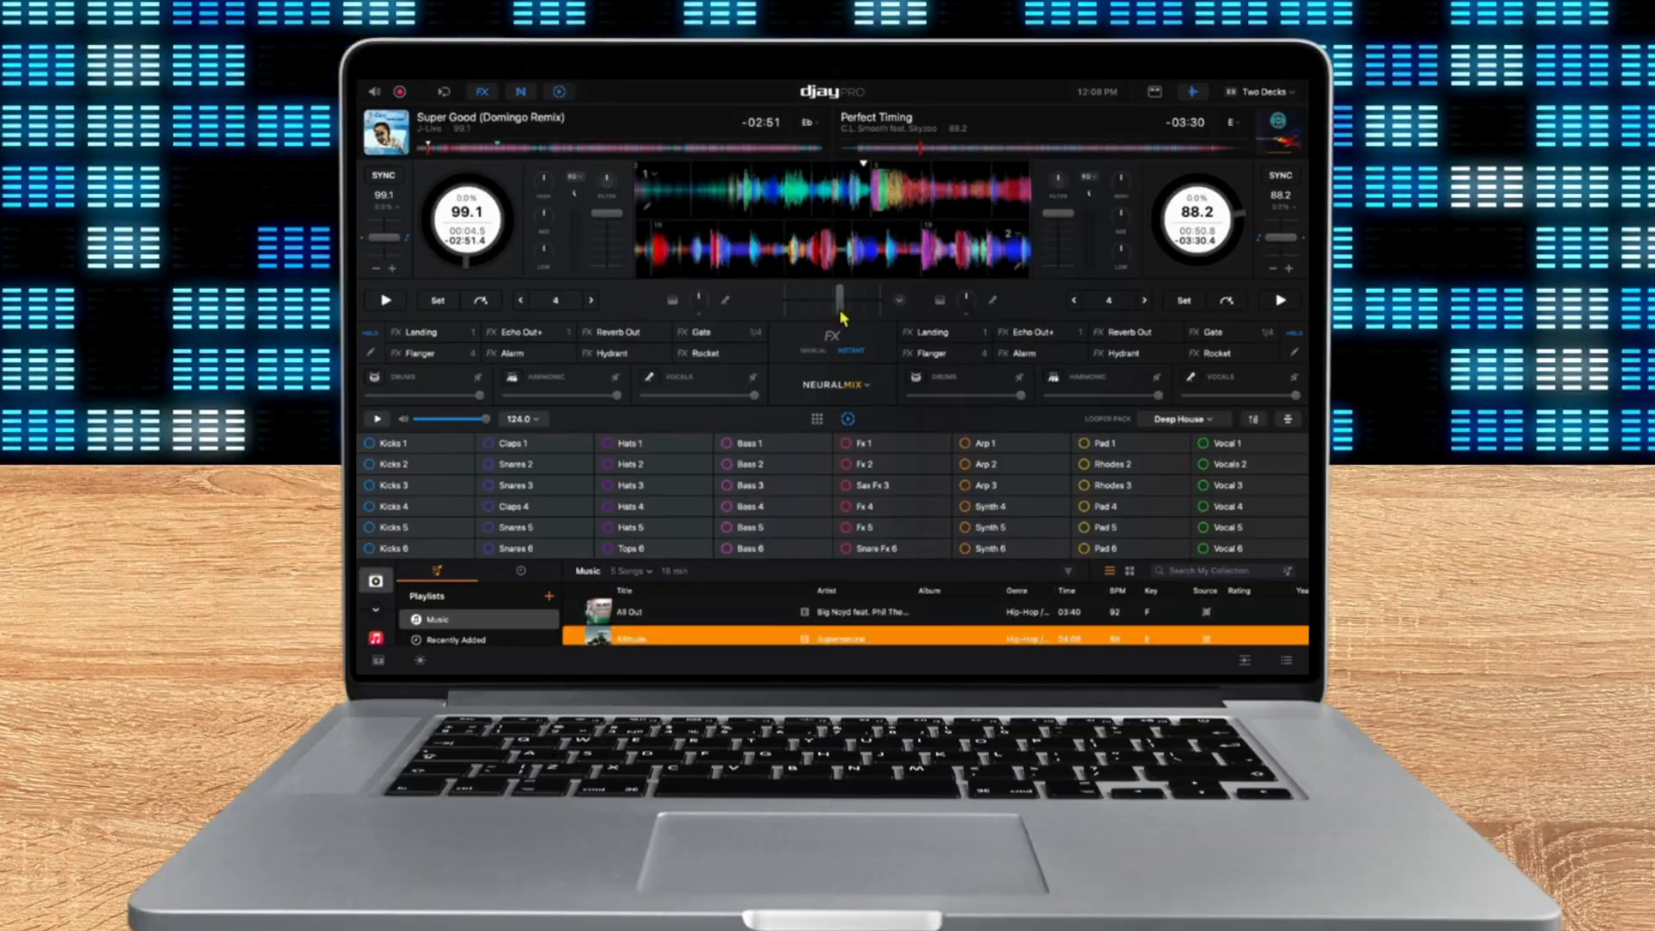
{"action": "left_click", "coordinate": [832, 310]}
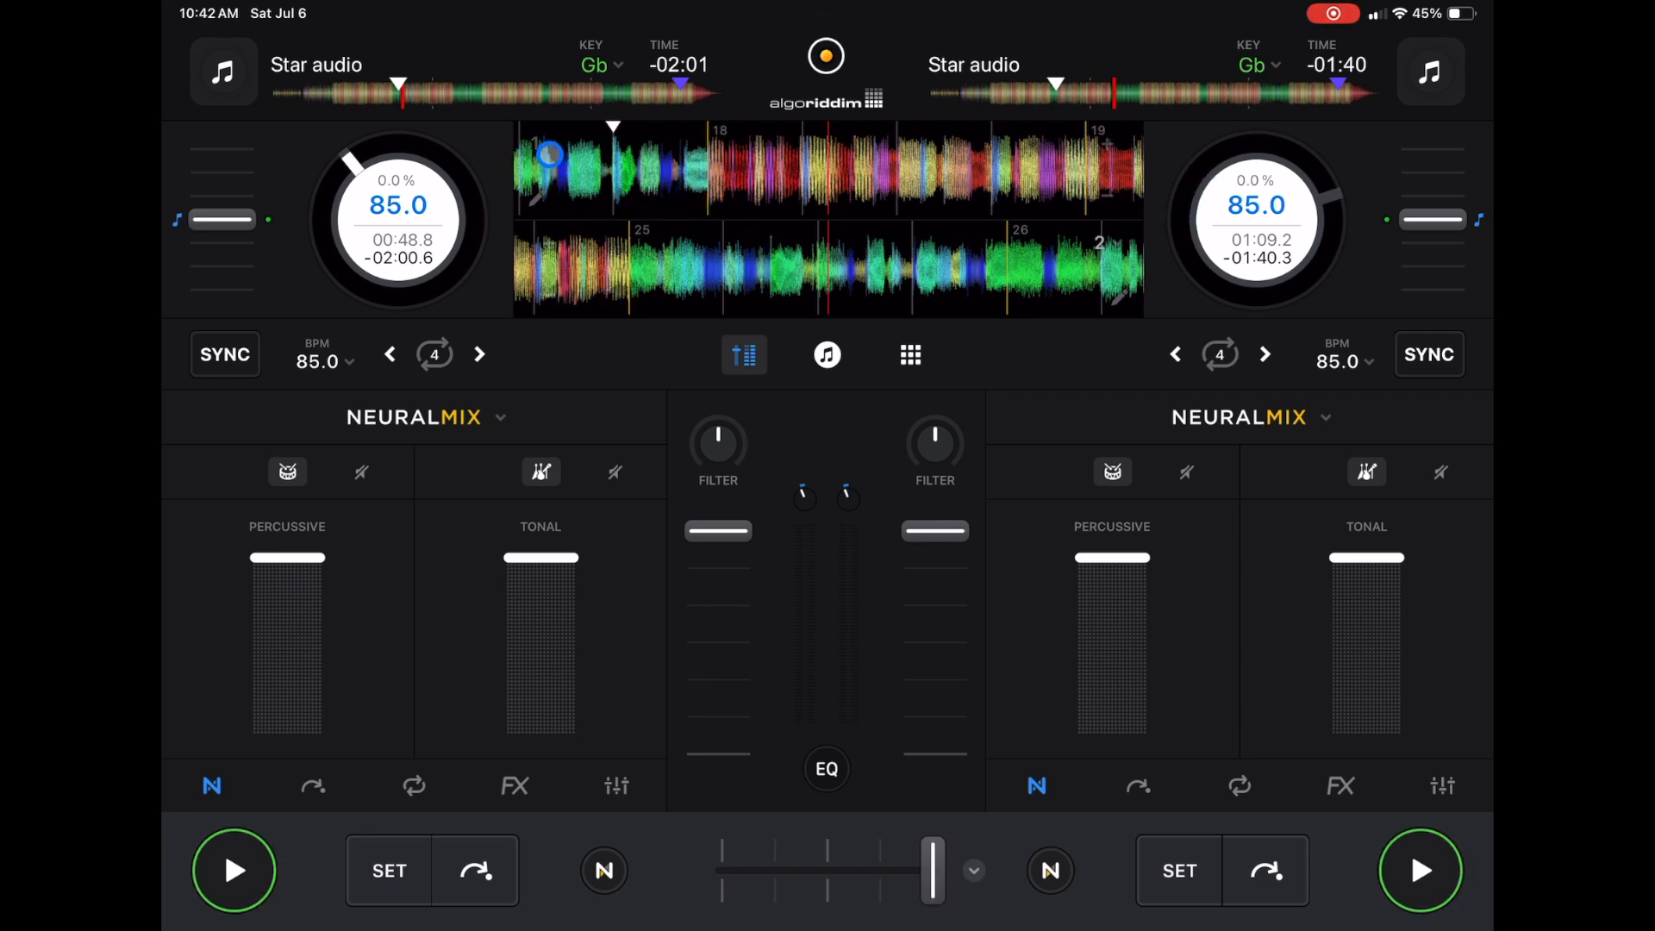
Split waveforms into percussive and tonal lanes, play and pause deck 1, reopen waveform options
{"action": "left_click", "coordinate": [744, 353]}
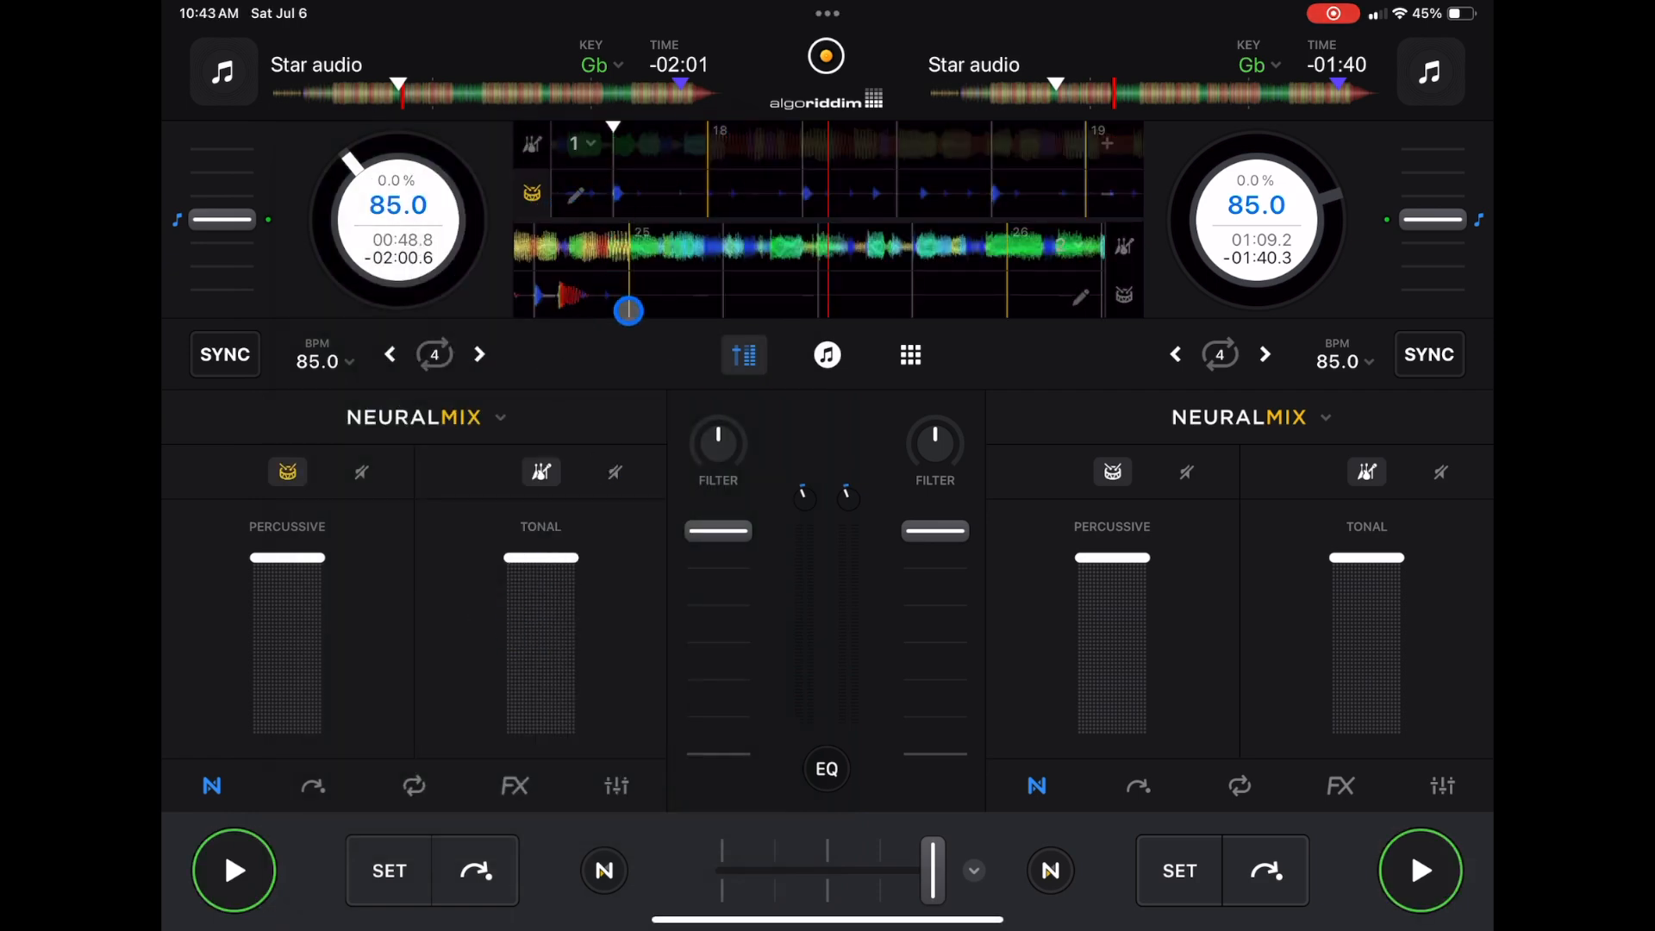
{"action": "left_click_drag", "start_coordinate": [929, 870], "coordinate": [845, 870]}
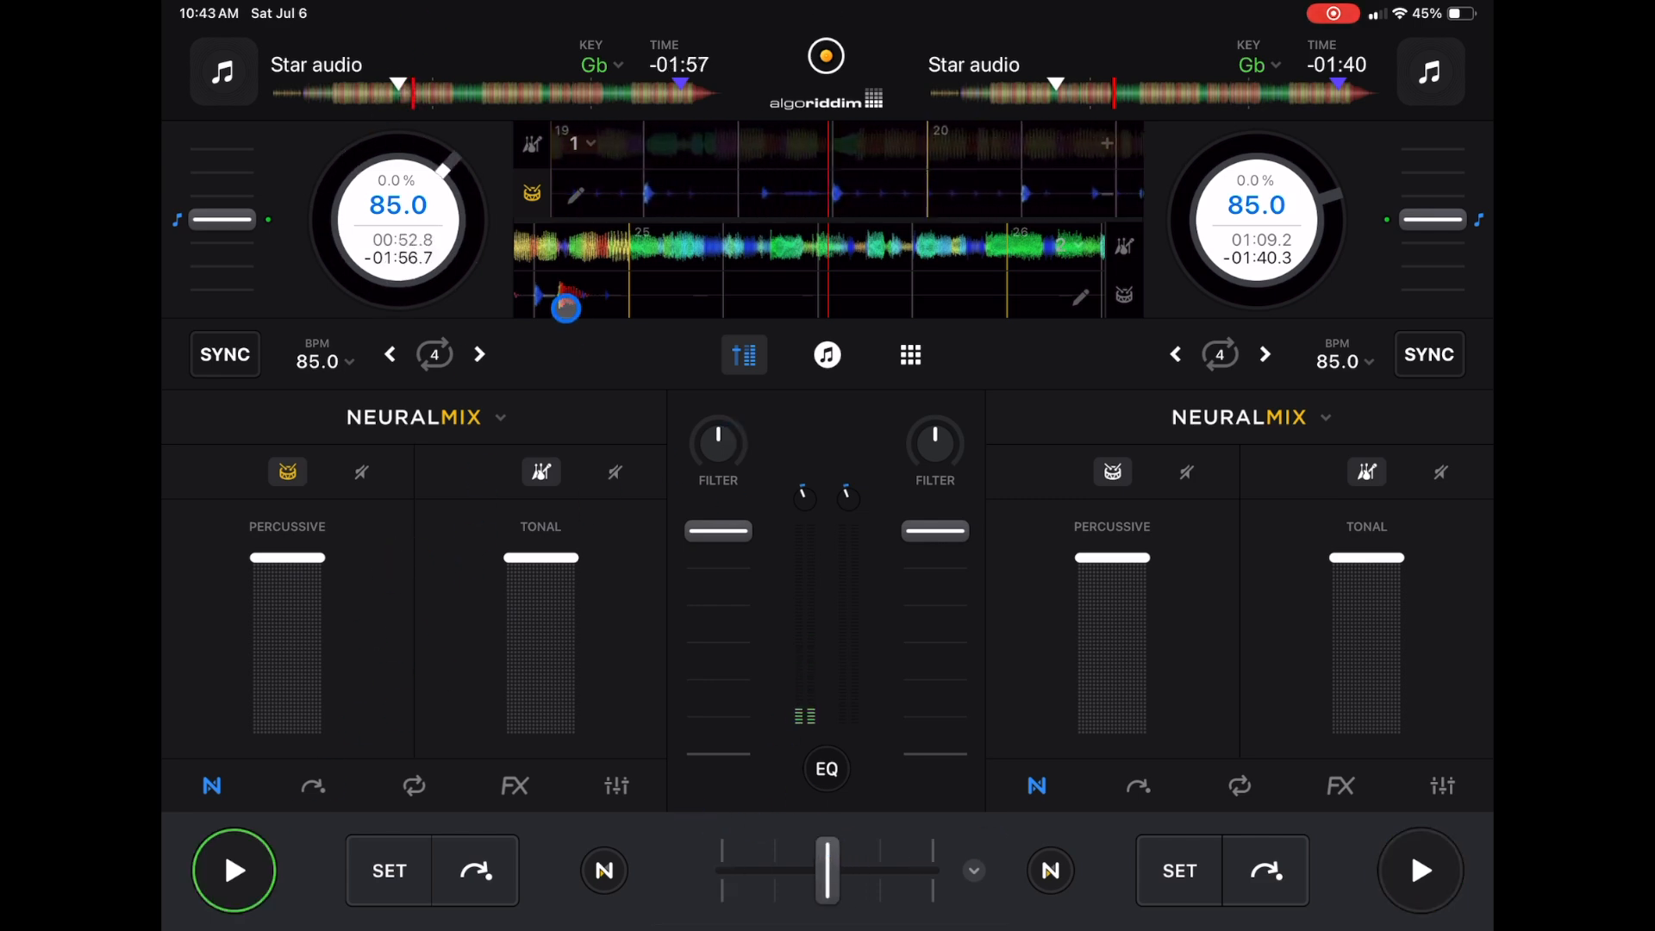
{"action": "left_click", "coordinate": [233, 870]}
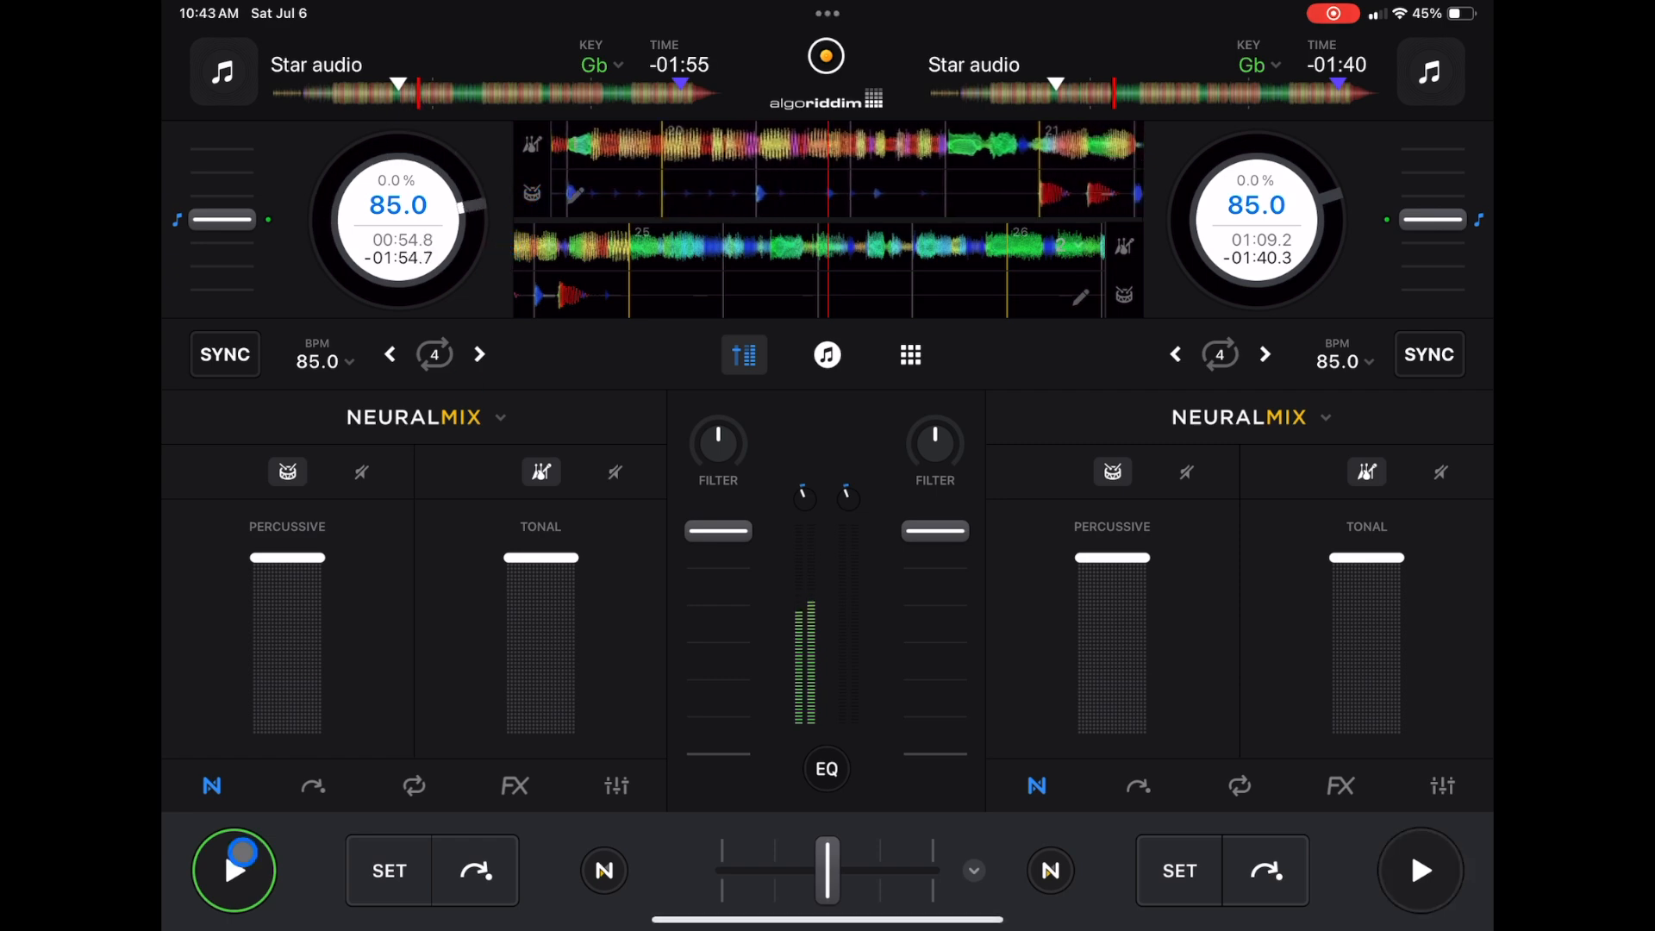
{"action": "left_click", "coordinate": [233, 870]}
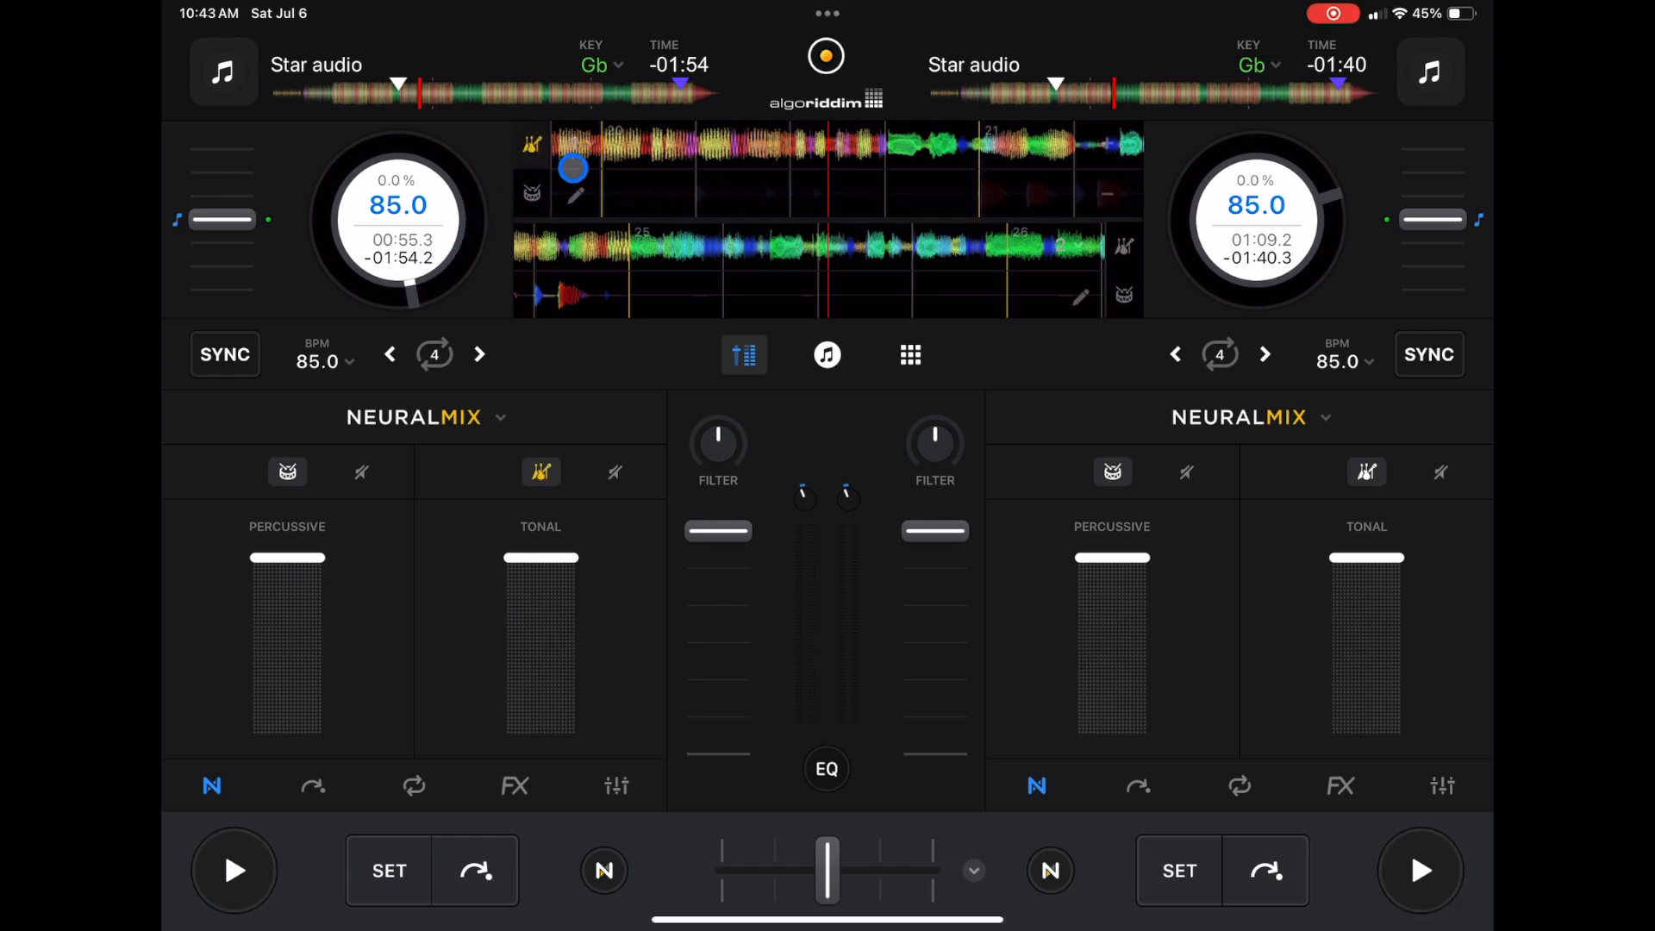
{"action": "left_click_drag", "start_coordinate": [574, 169], "coordinate": [559, 147]}
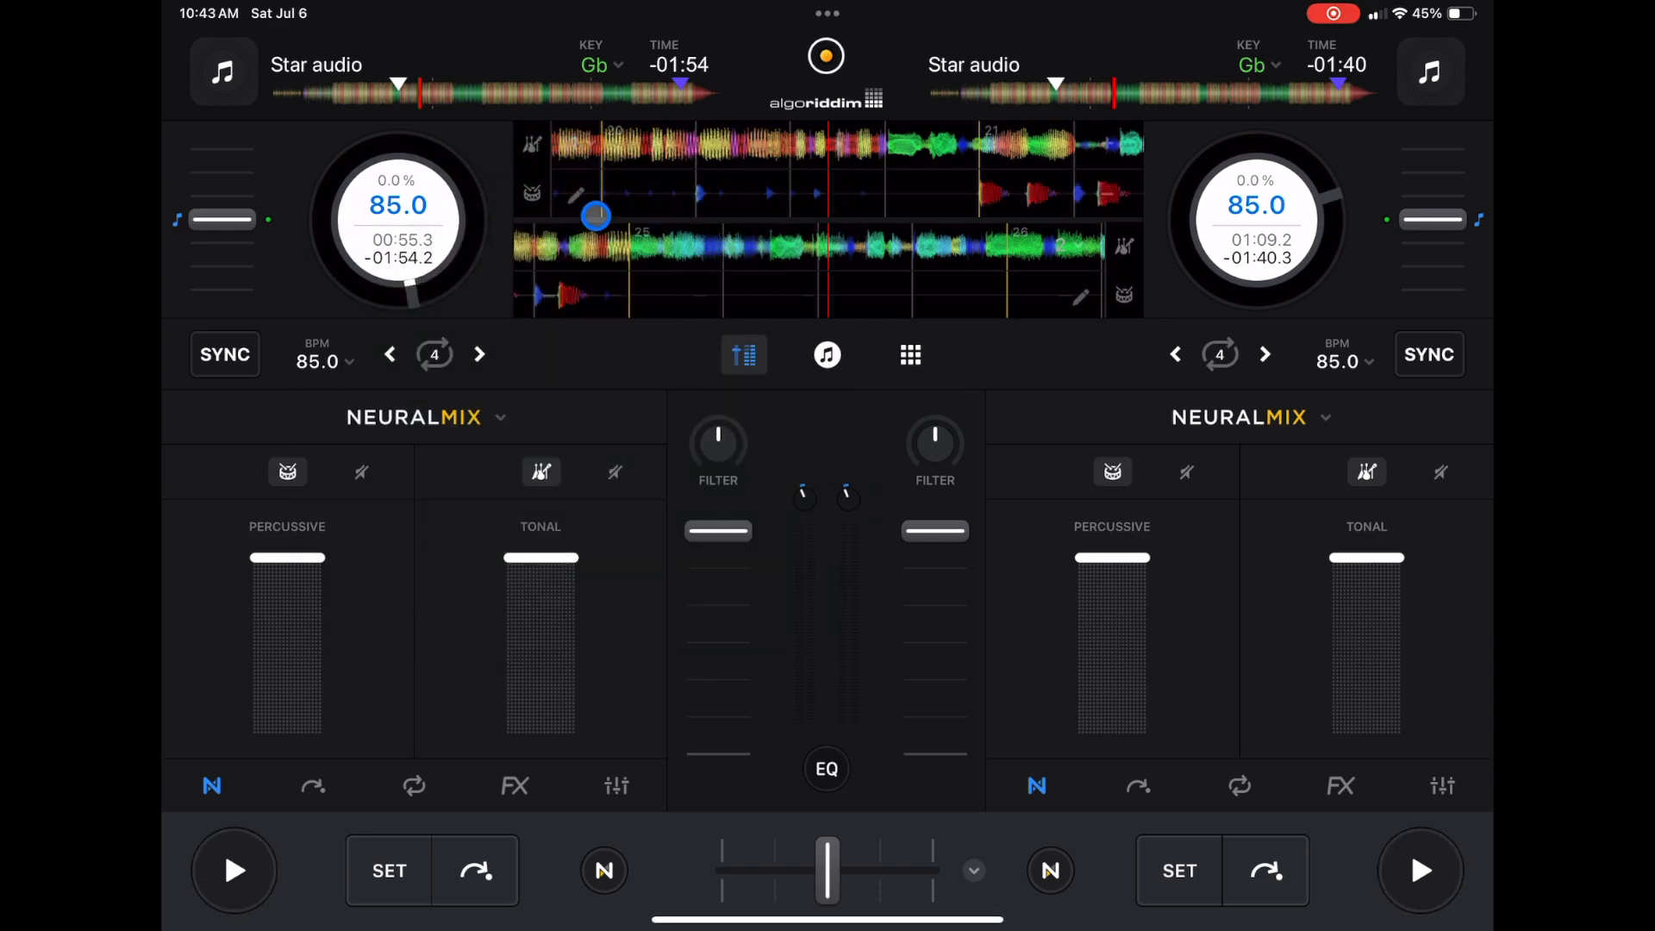
{"action": "left_click", "coordinate": [744, 353]}
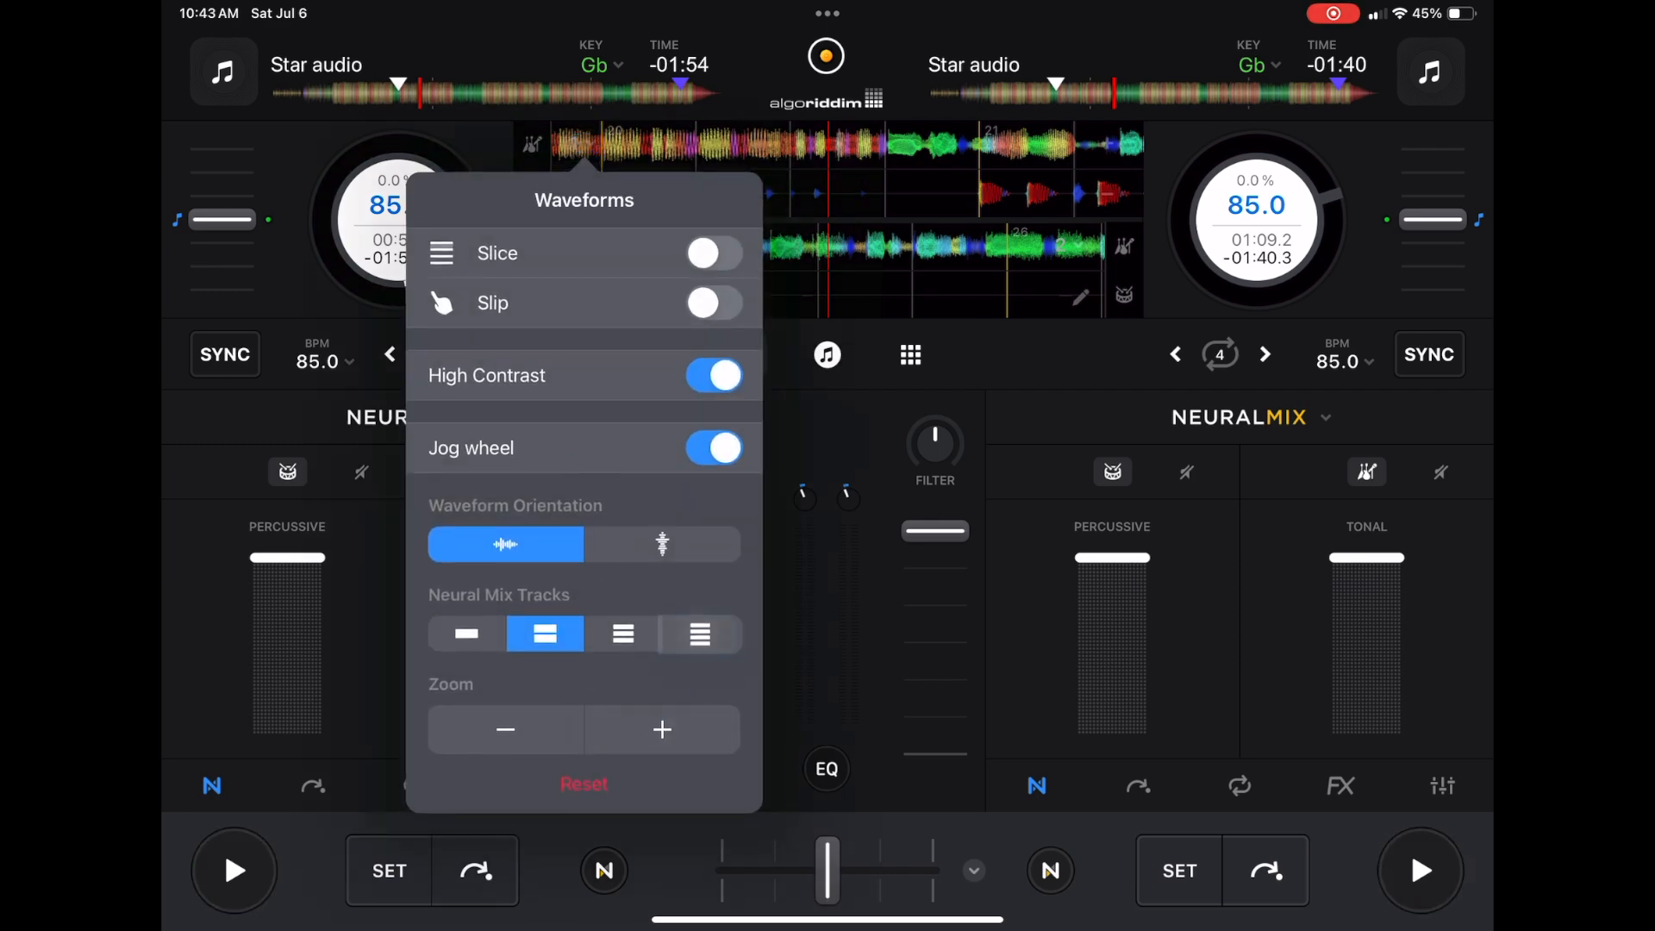
Show three Neural Mix tracks per waveform and solo the left deck's vocal stem
{"action": "left_click", "coordinate": [744, 353]}
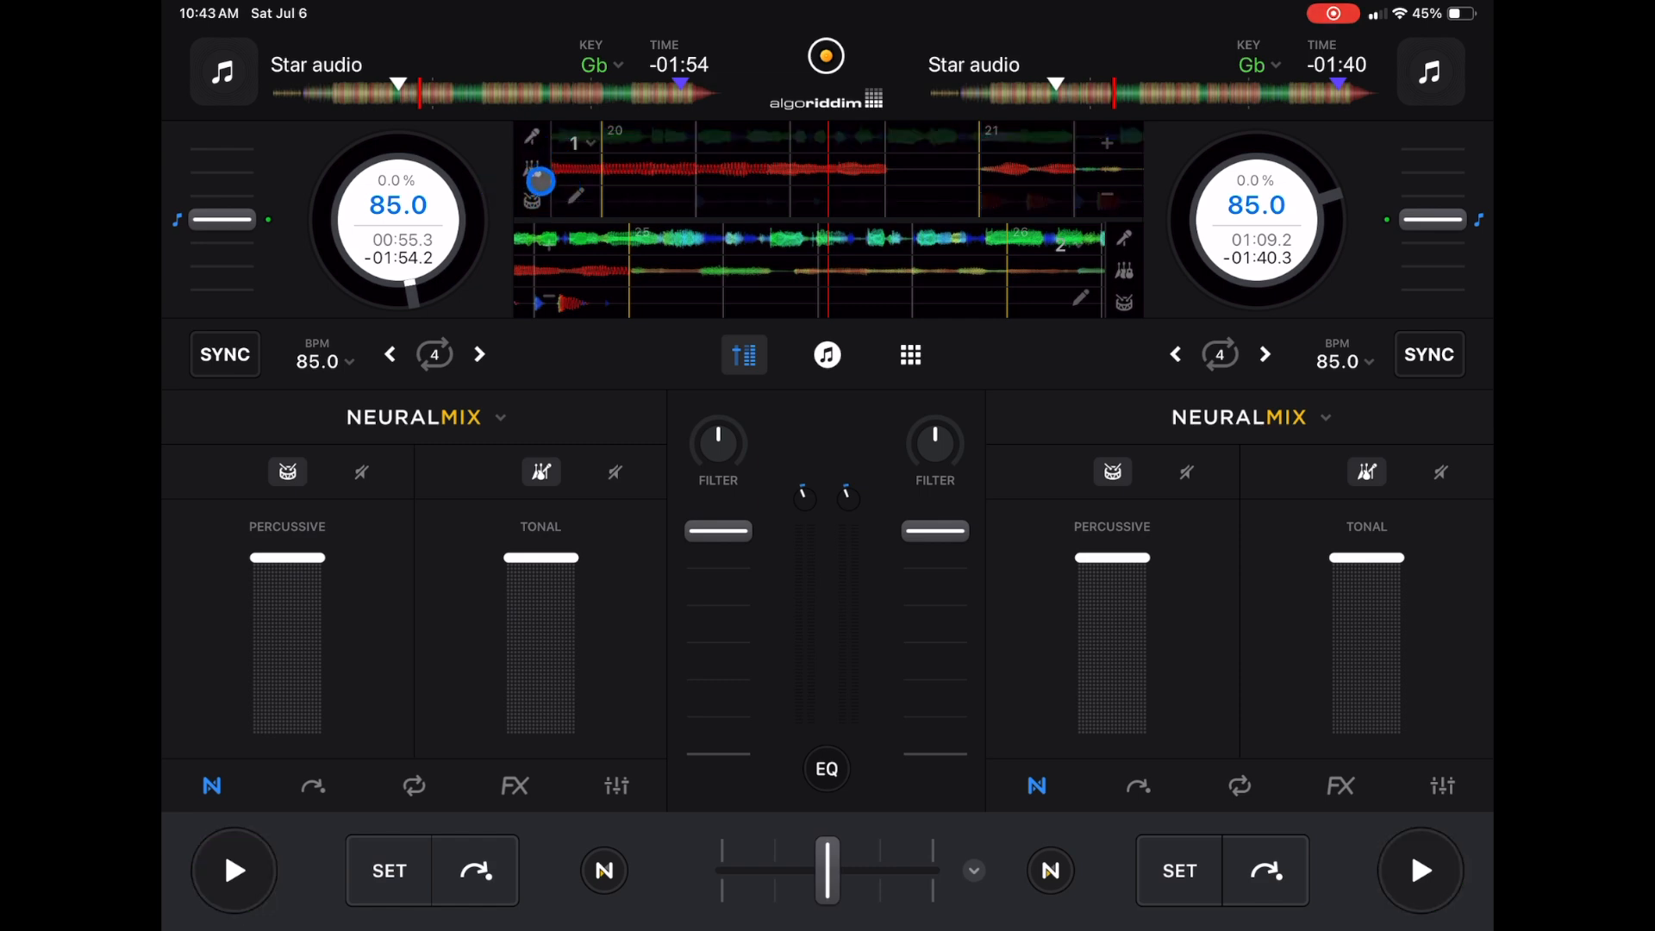
{"action": "left_click", "coordinate": [234, 870]}
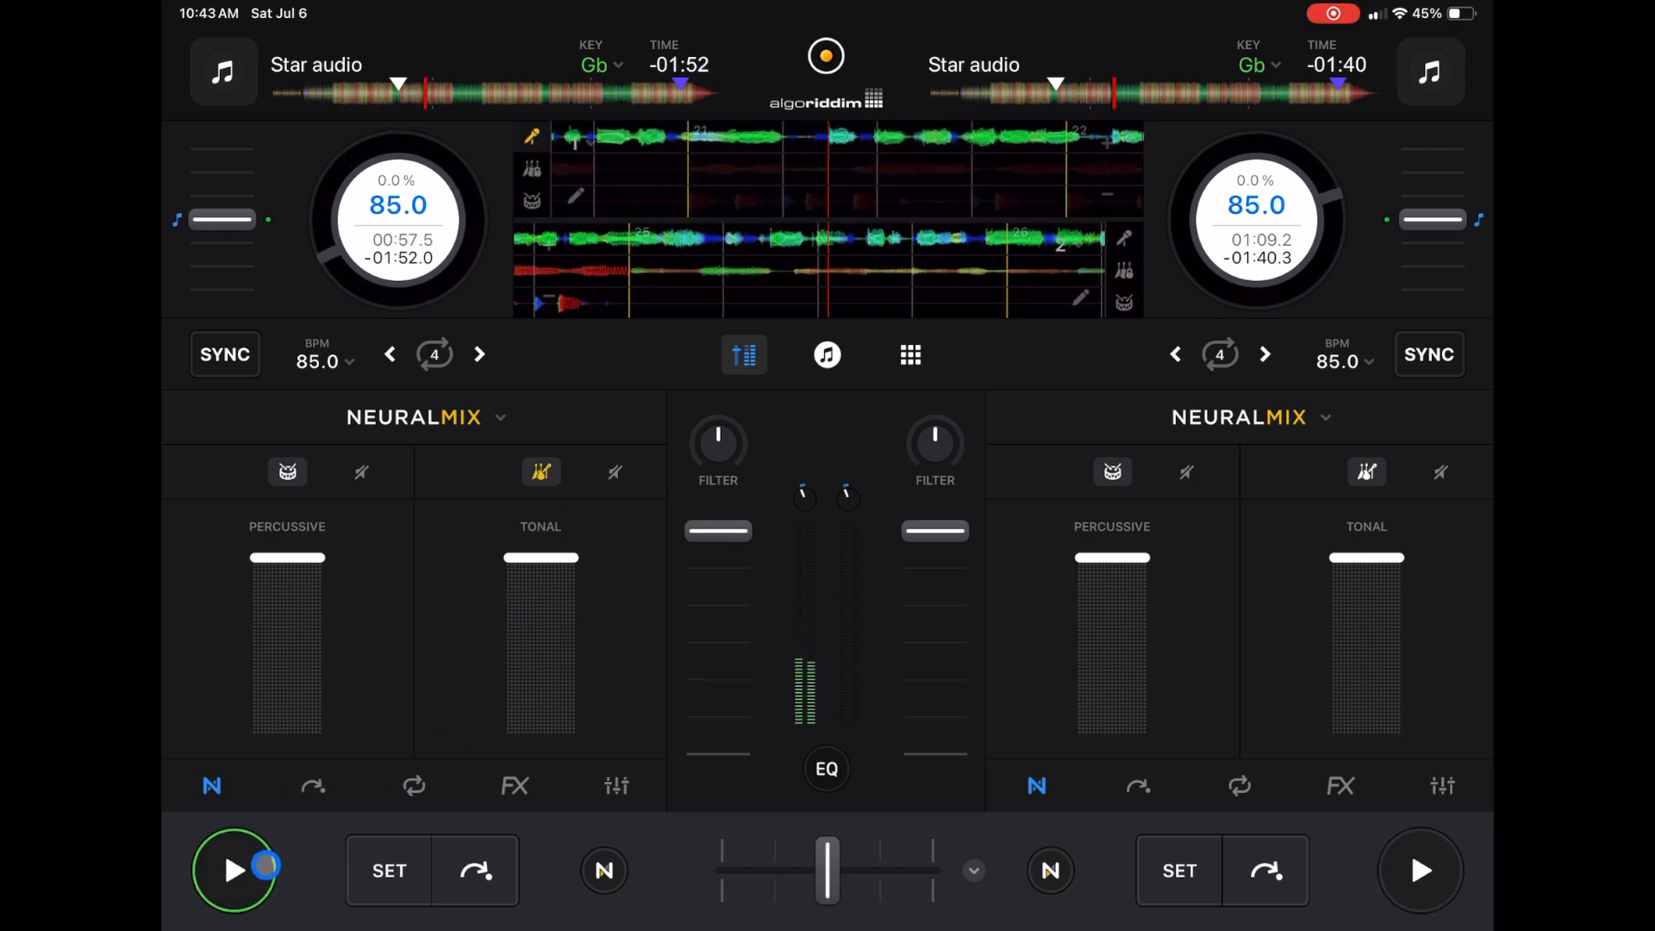
{"action": "left_click", "coordinate": [234, 870]}
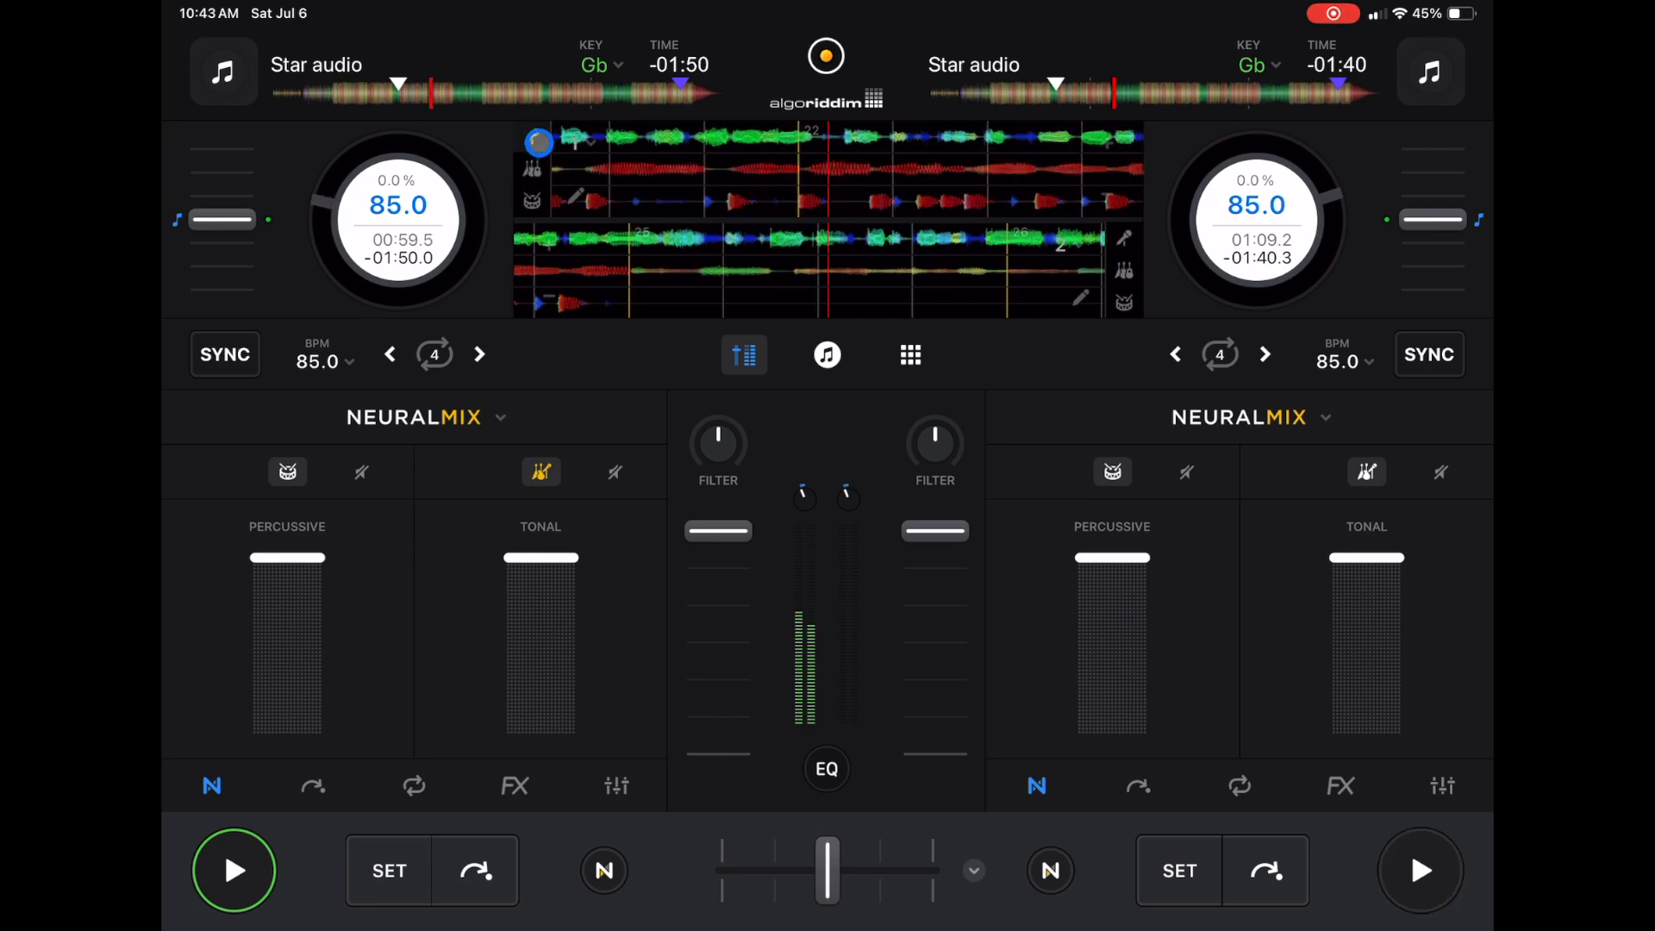
{"action": "left_click", "coordinate": [233, 869]}
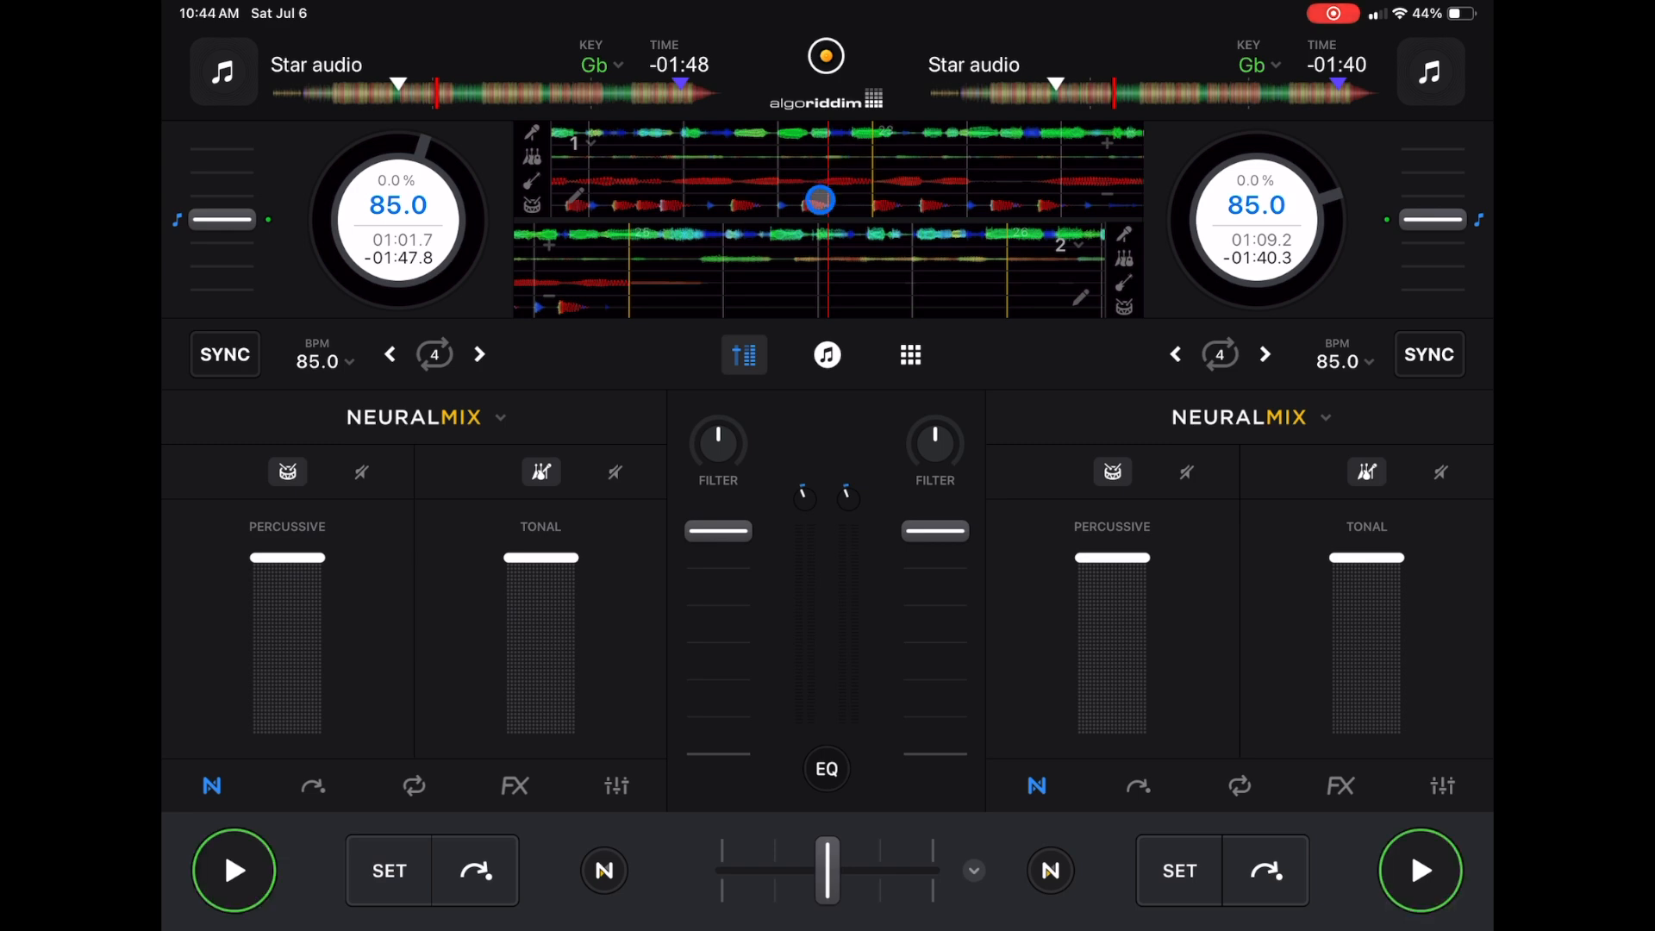
{"action": "left_click_drag", "start_coordinate": [819, 201], "coordinate": [951, 255]}
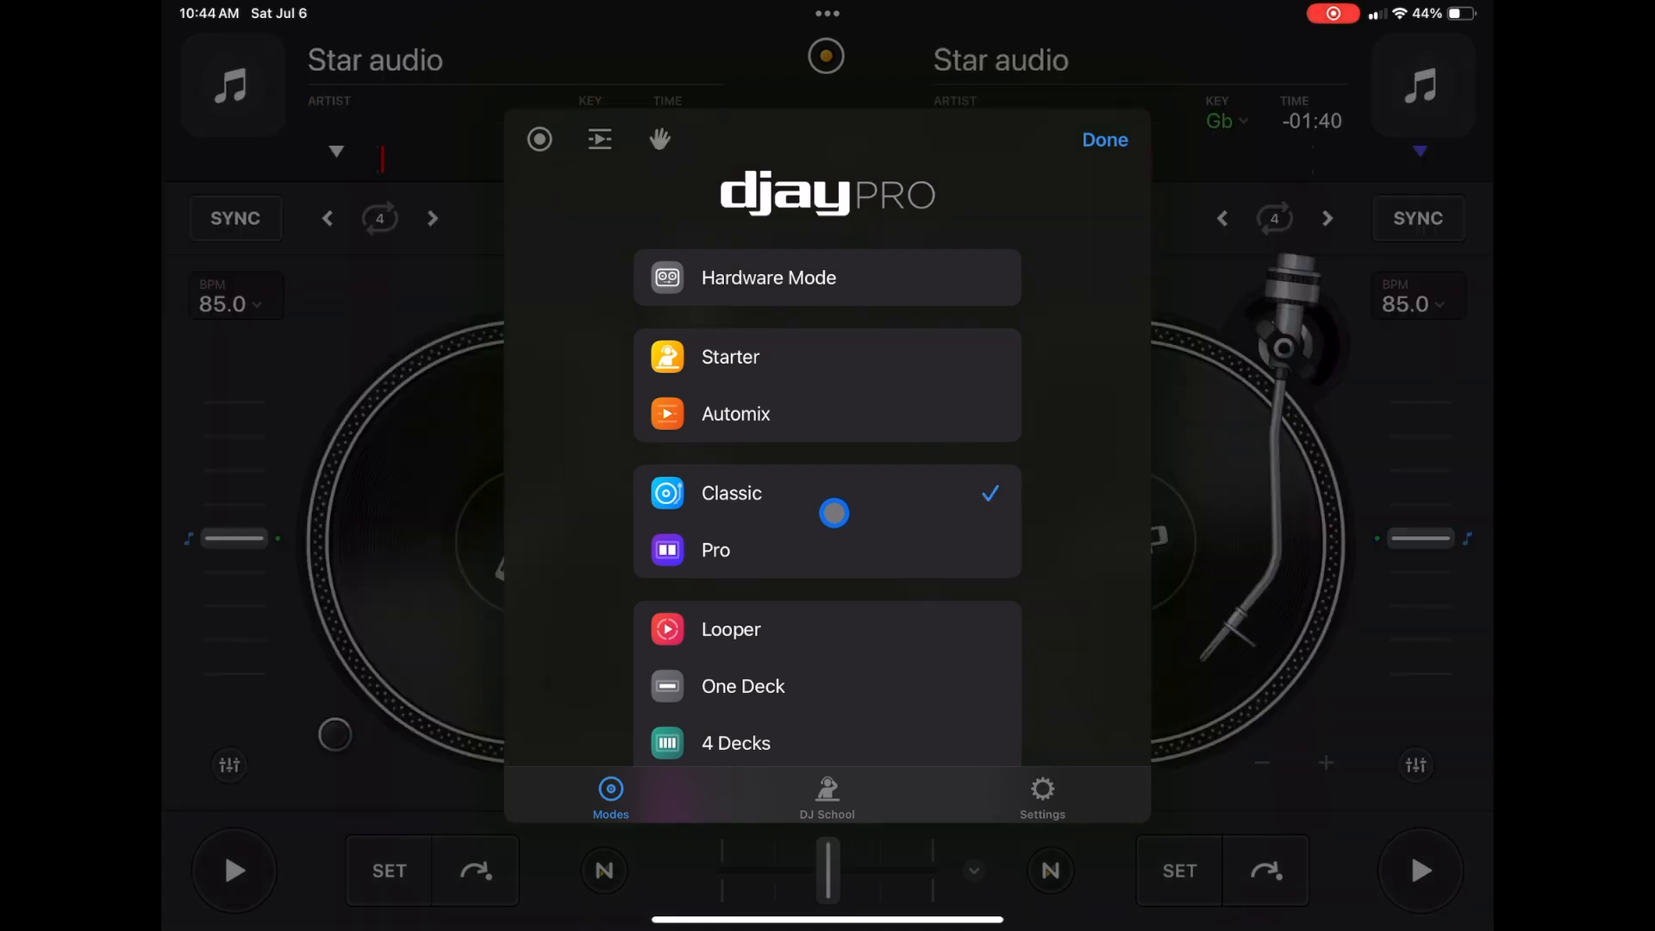
Switch to Classic mode, open its waveform options, then return to Pro mode
{"action": "left_click", "coordinate": [1103, 140]}
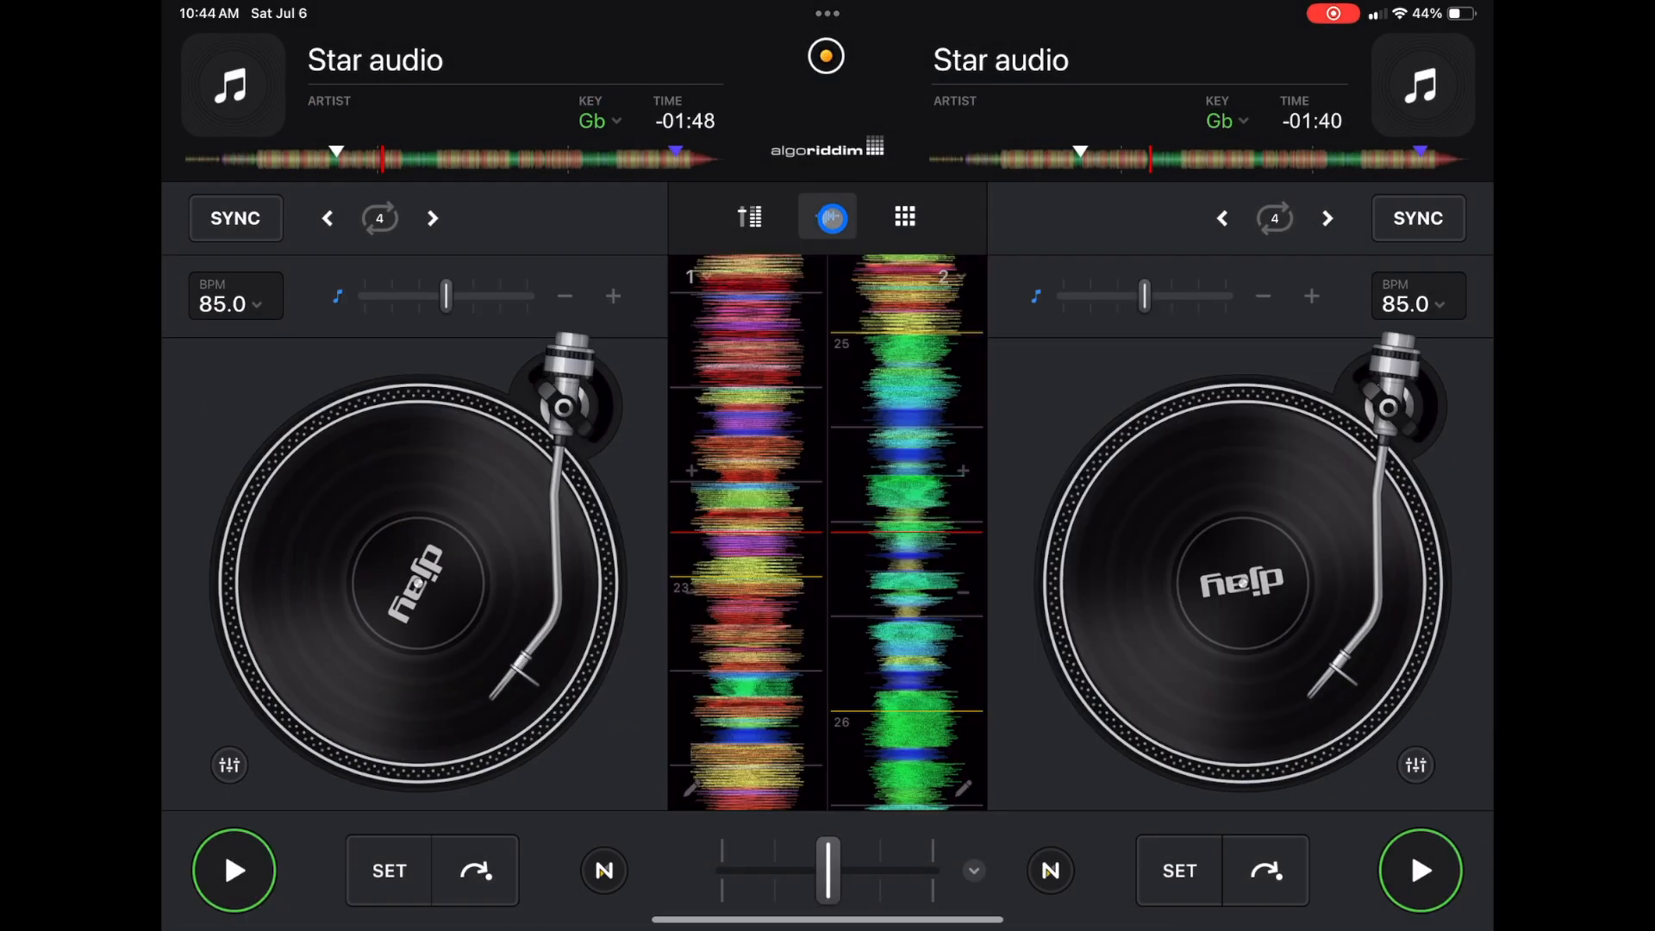
{"action": "left_click", "coordinate": [827, 217]}
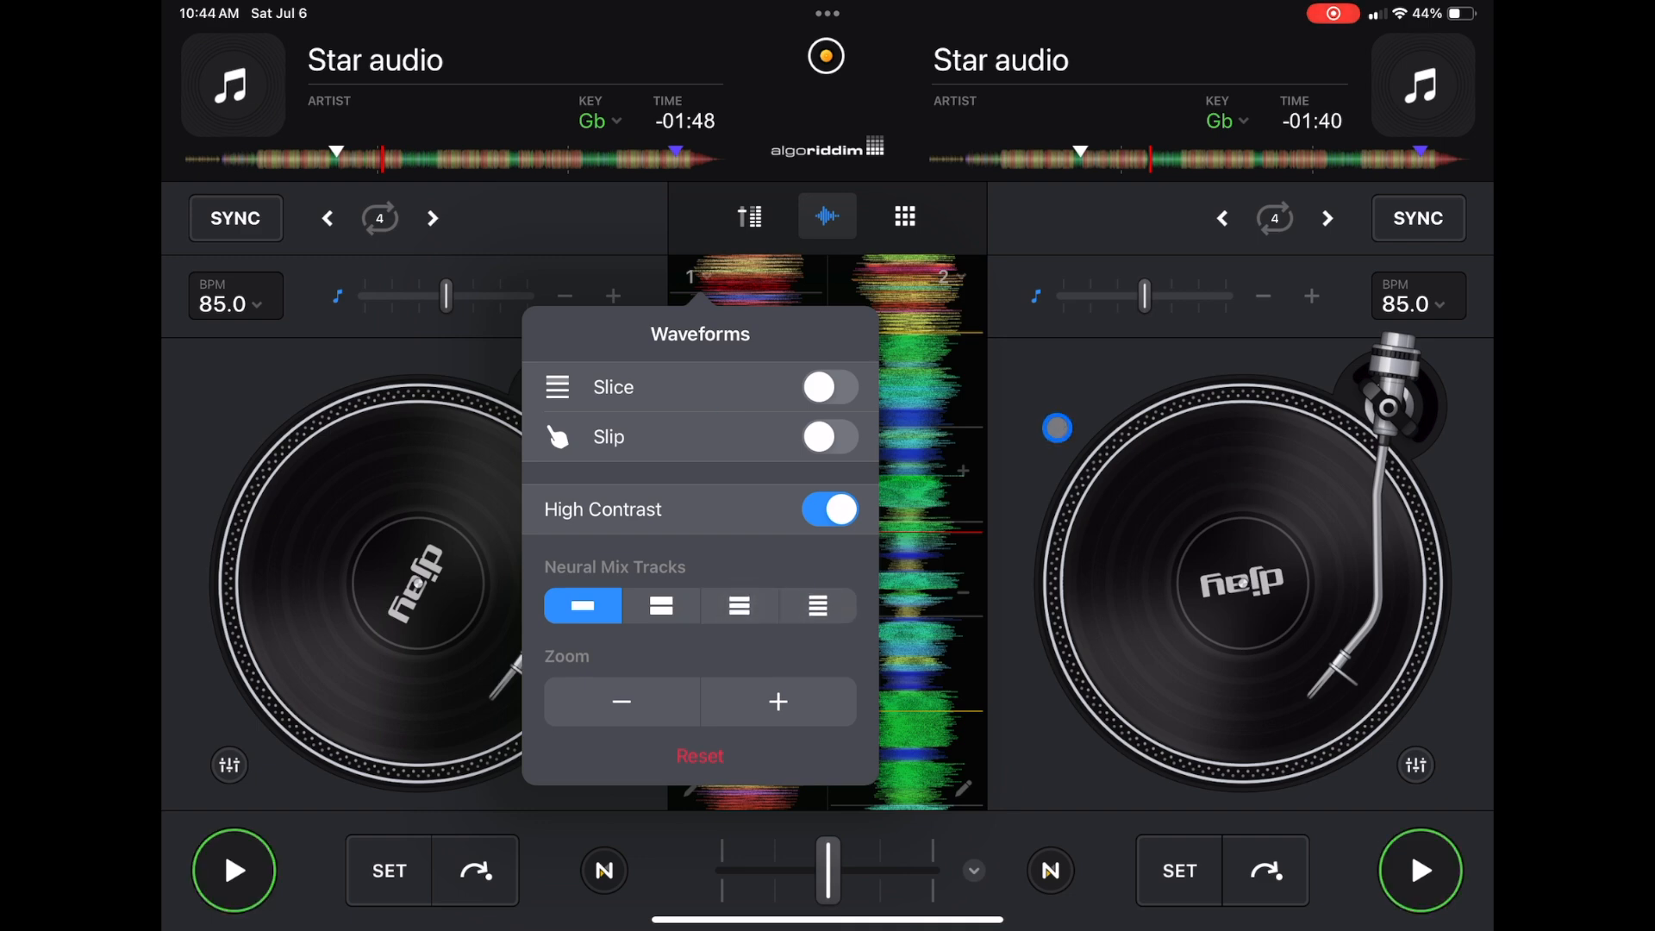
{"action": "left_click", "coordinate": [817, 606]}
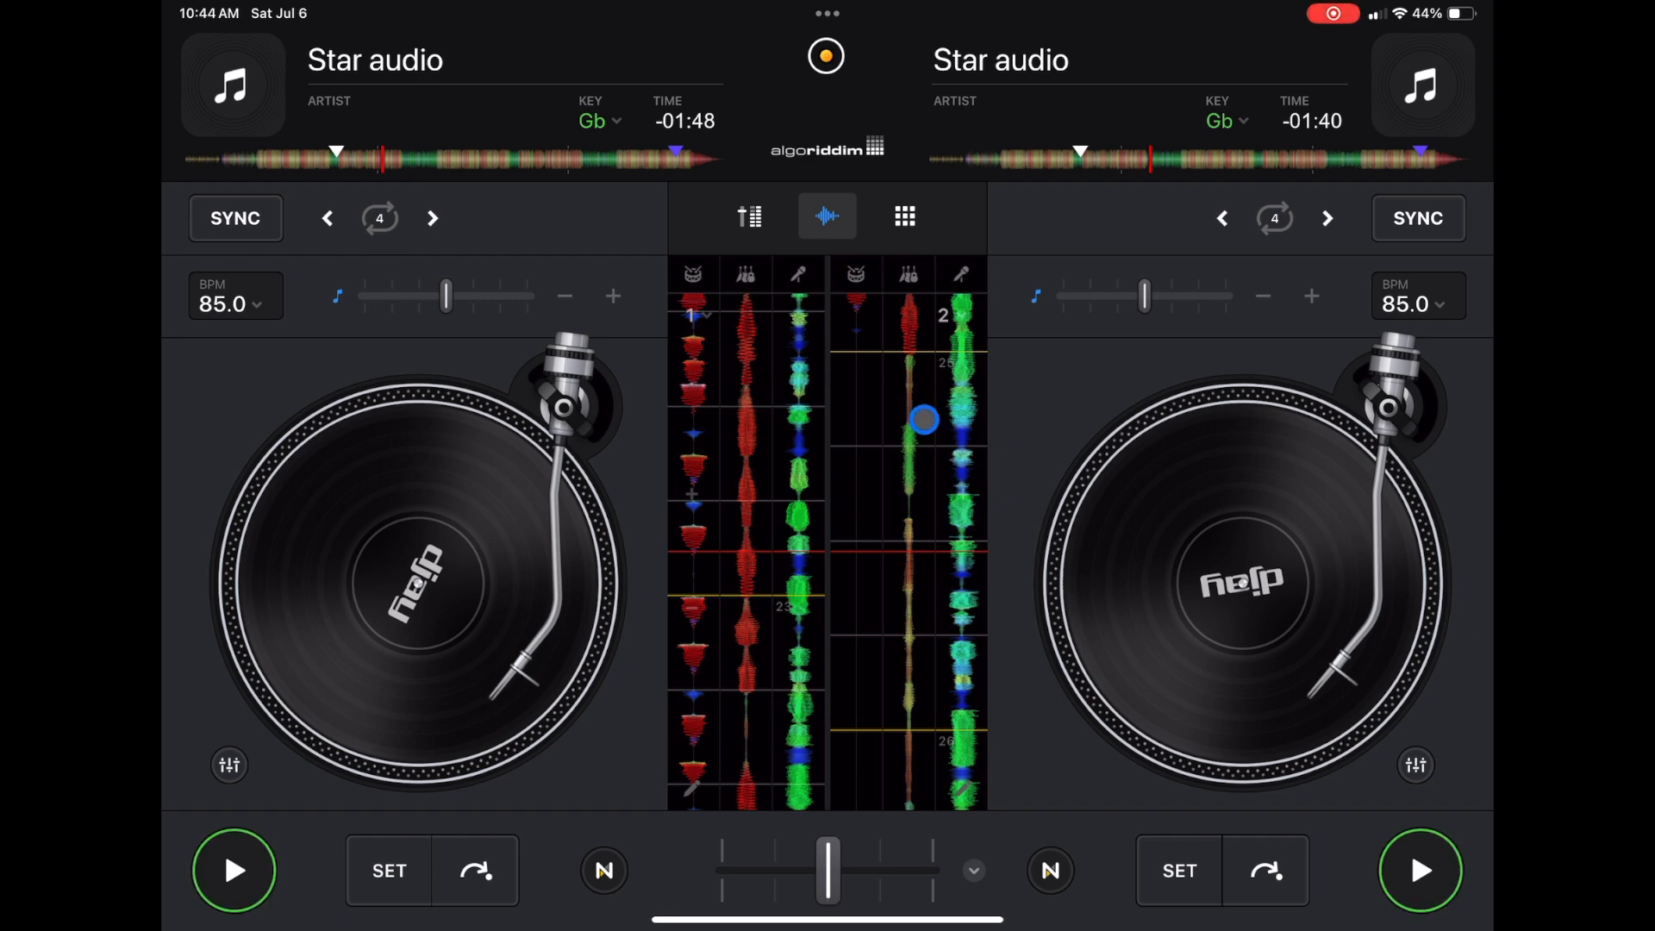
{"action": "left_click", "coordinate": [827, 56]}
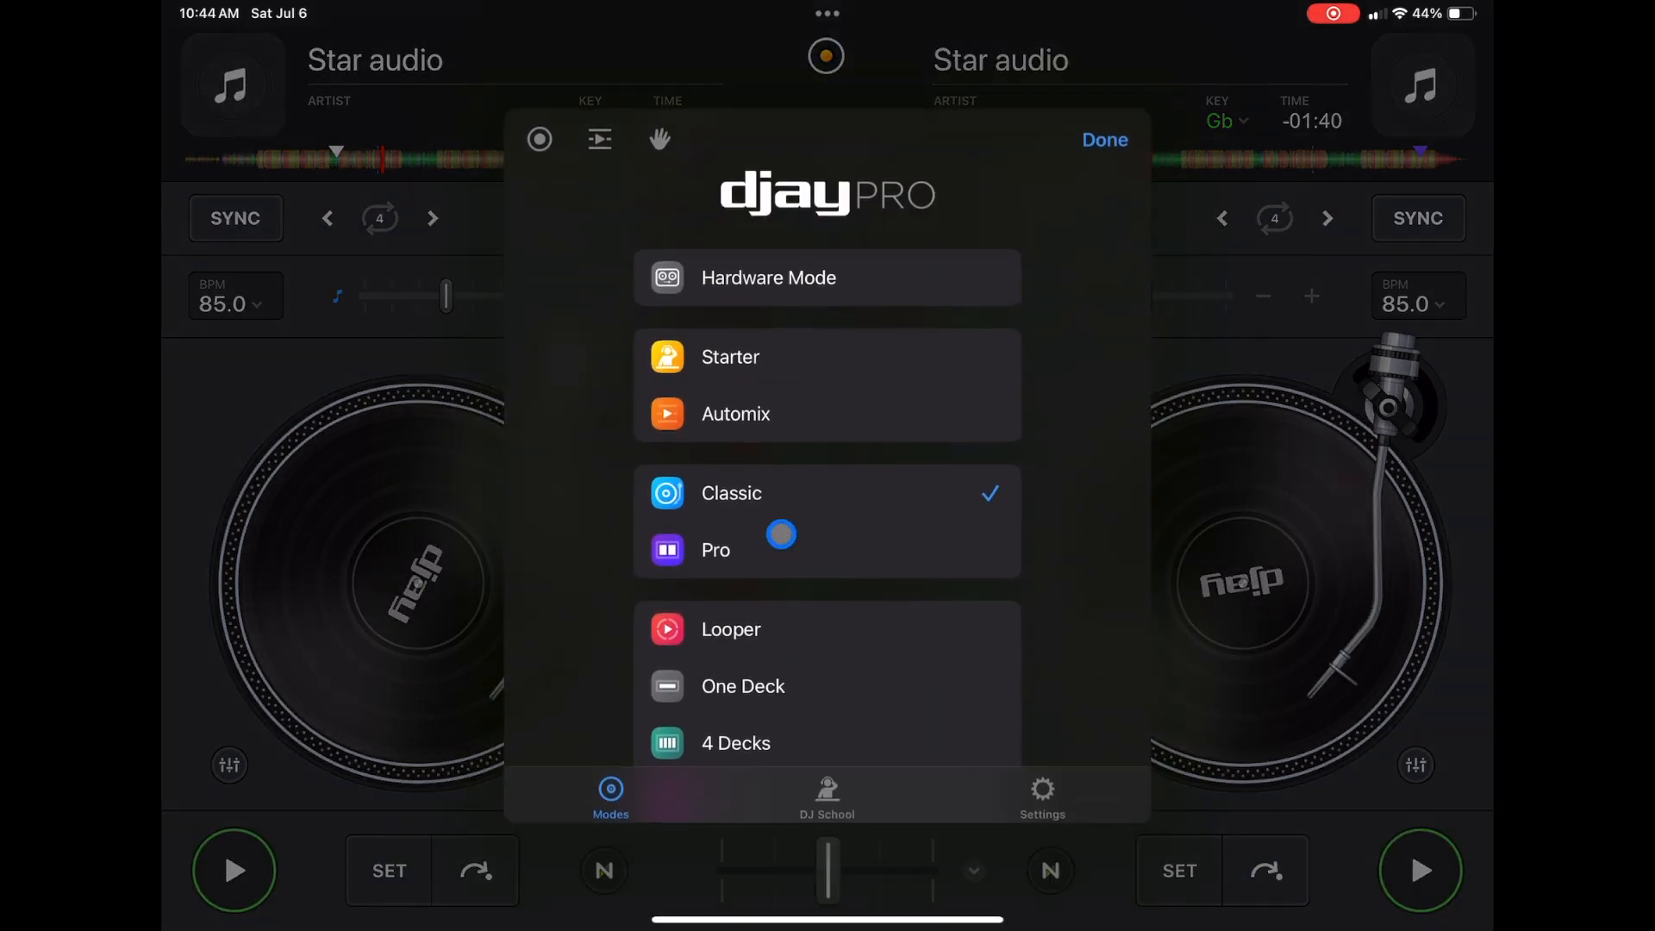
{"action": "left_click", "coordinate": [1104, 140]}
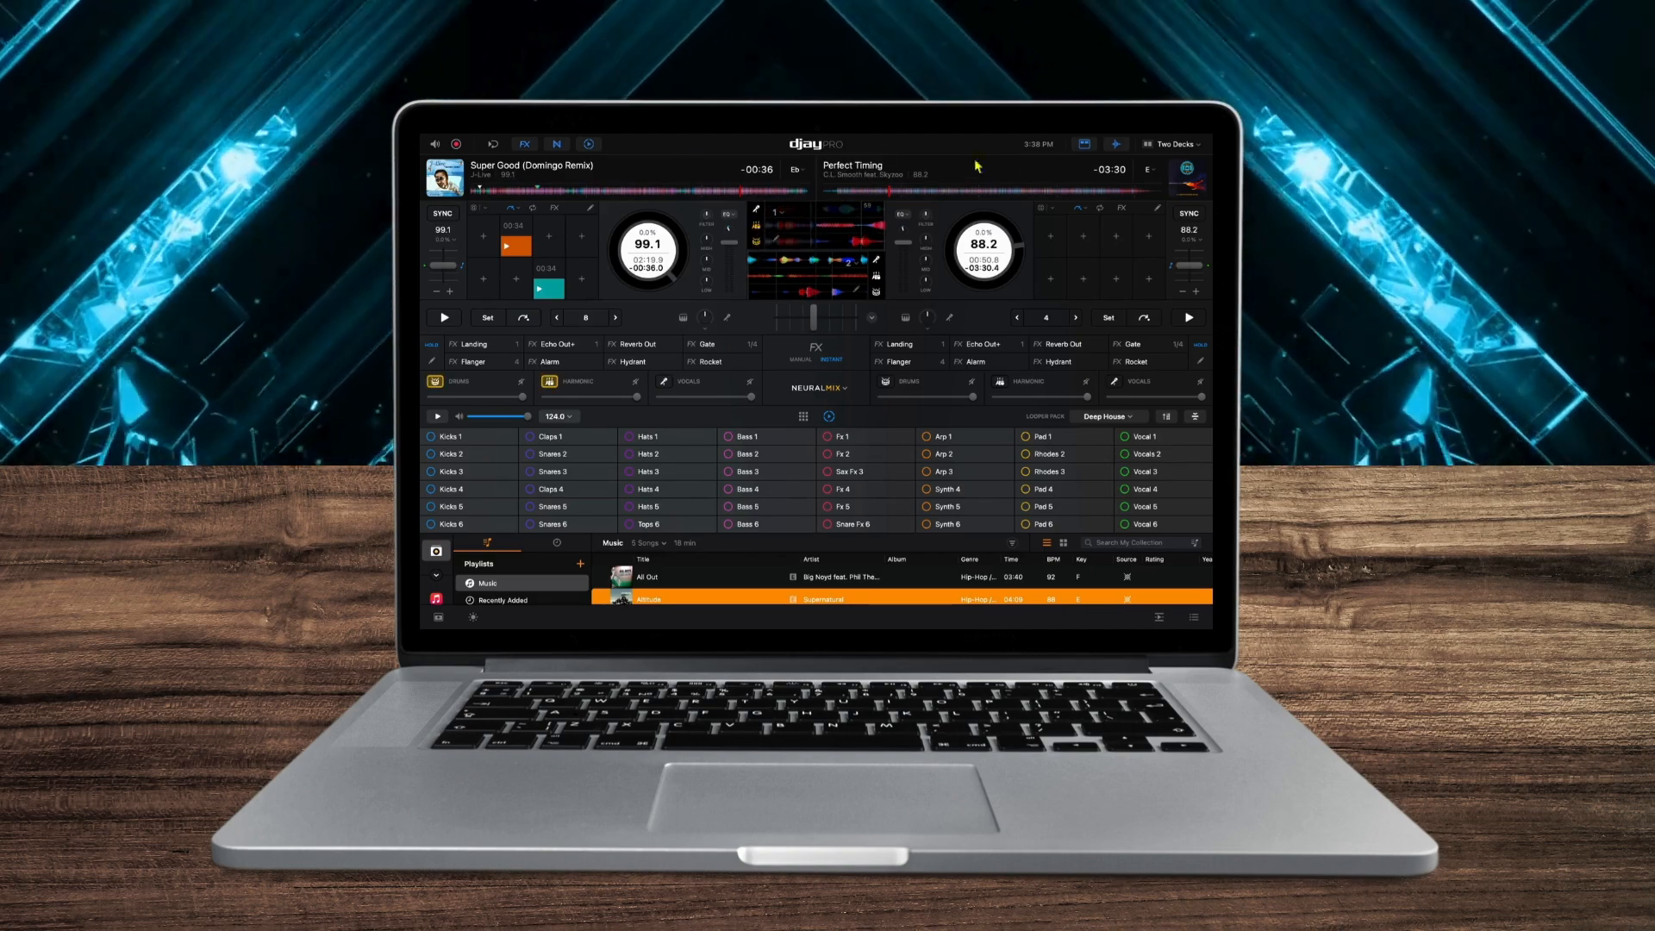
Switch to the single-deck layout and split deck 2's waveform into more Neural Mix stems
{"action": "left_click", "coordinate": [1170, 144]}
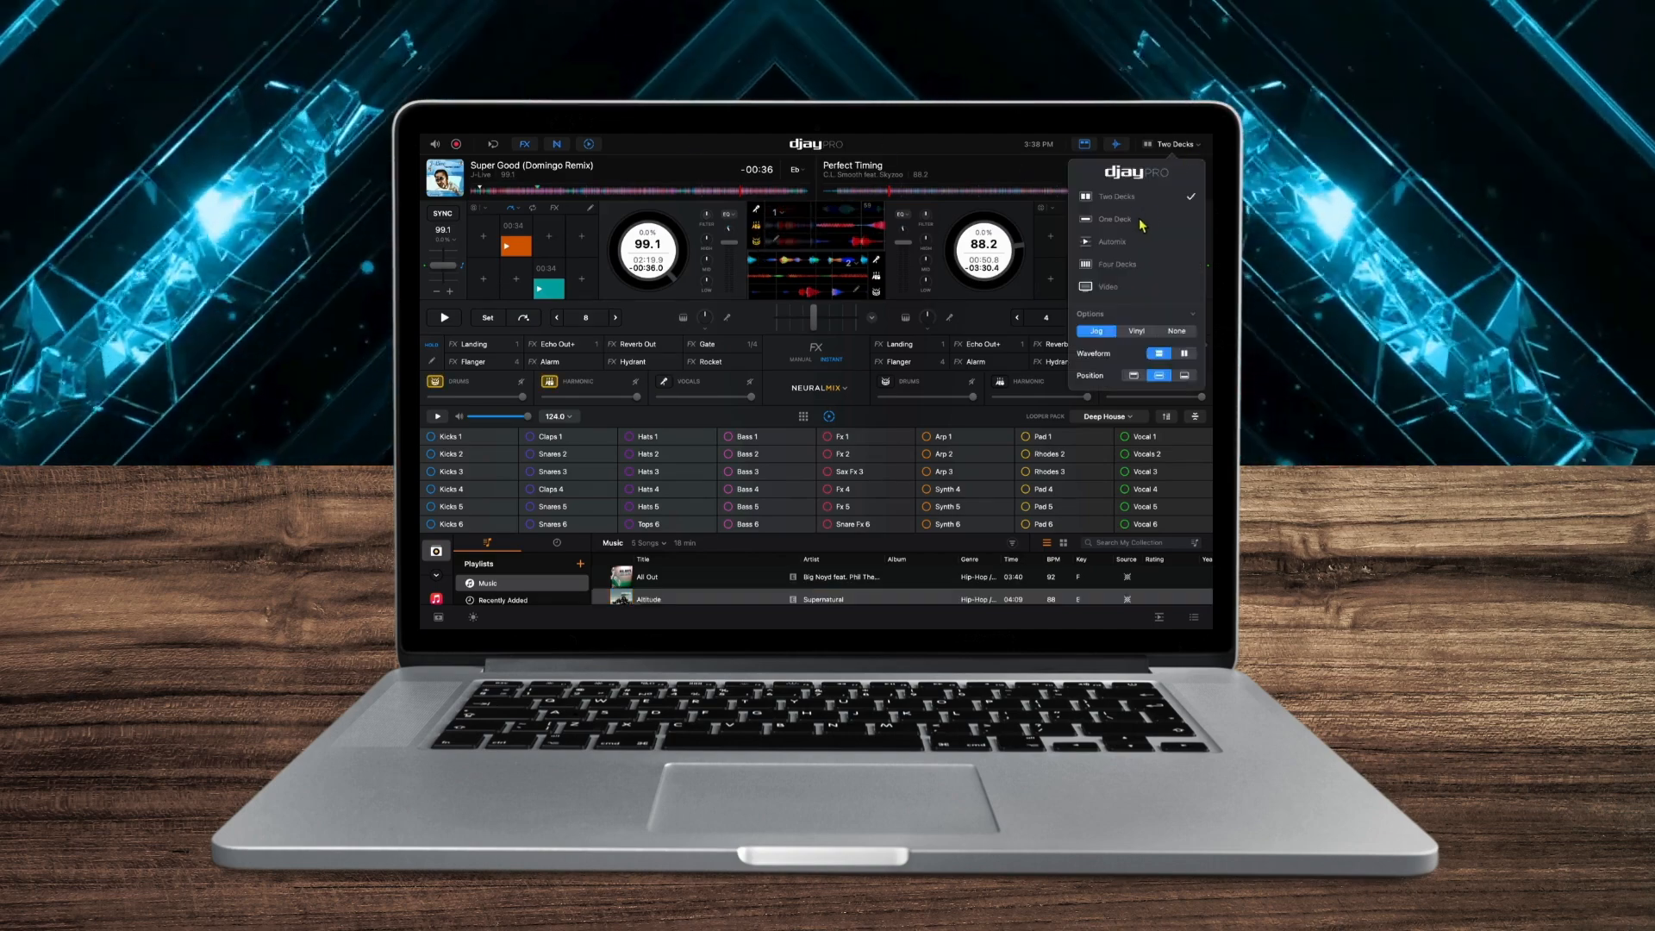
{"action": "left_click", "coordinate": [1112, 220]}
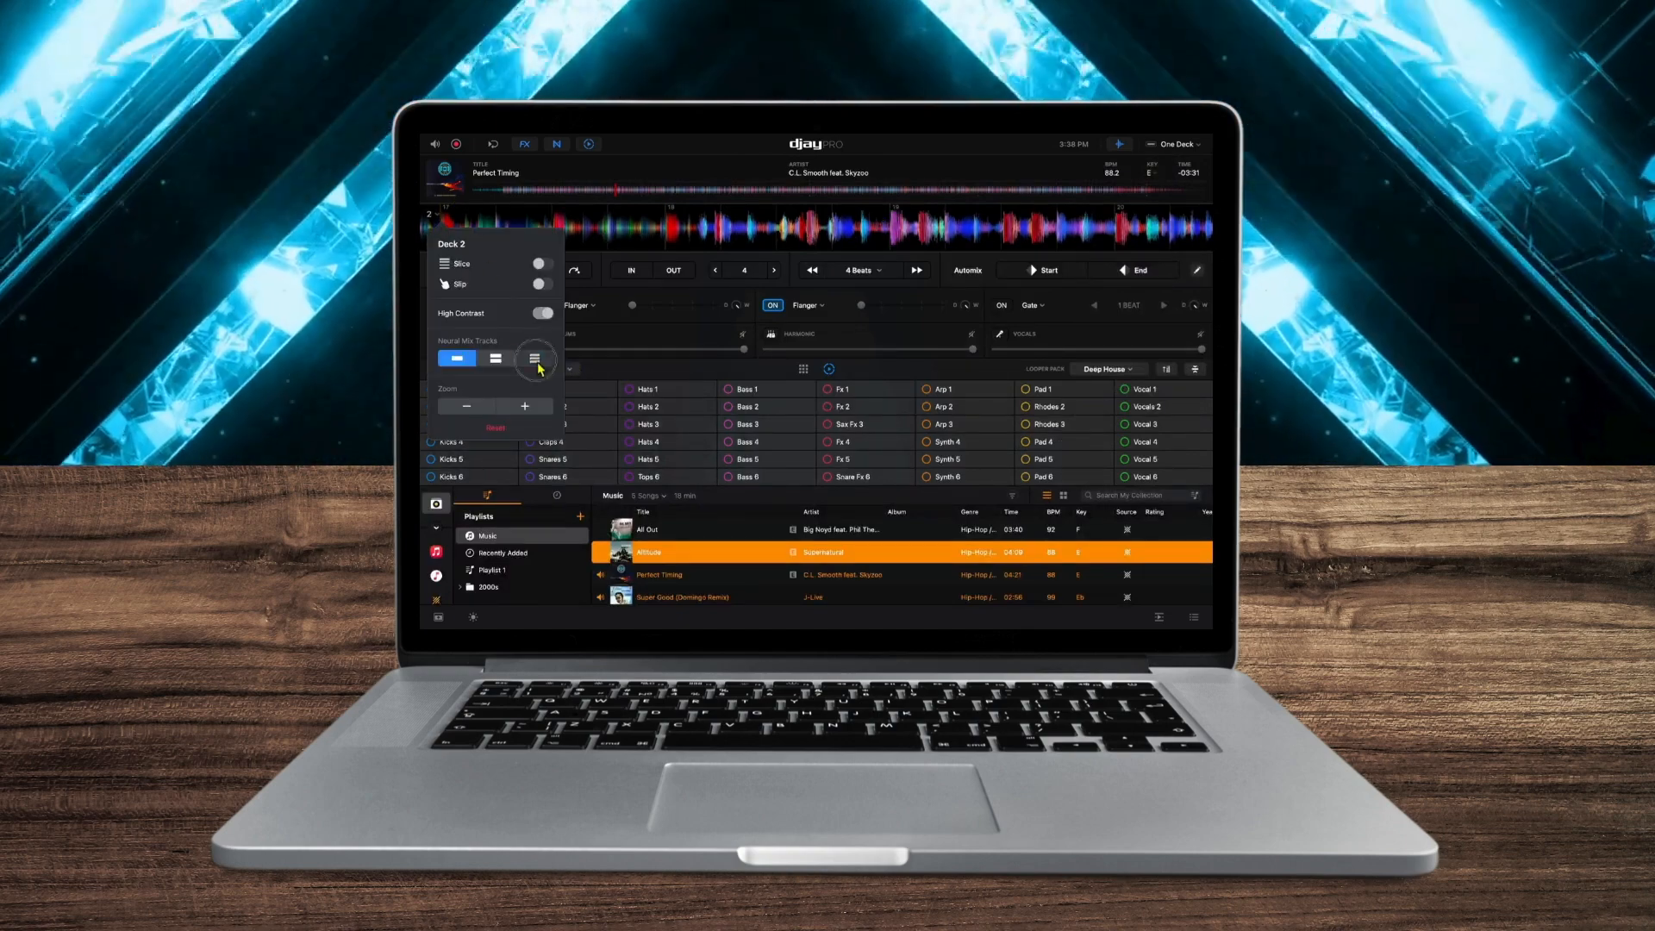
{"action": "left_click", "coordinate": [495, 358]}
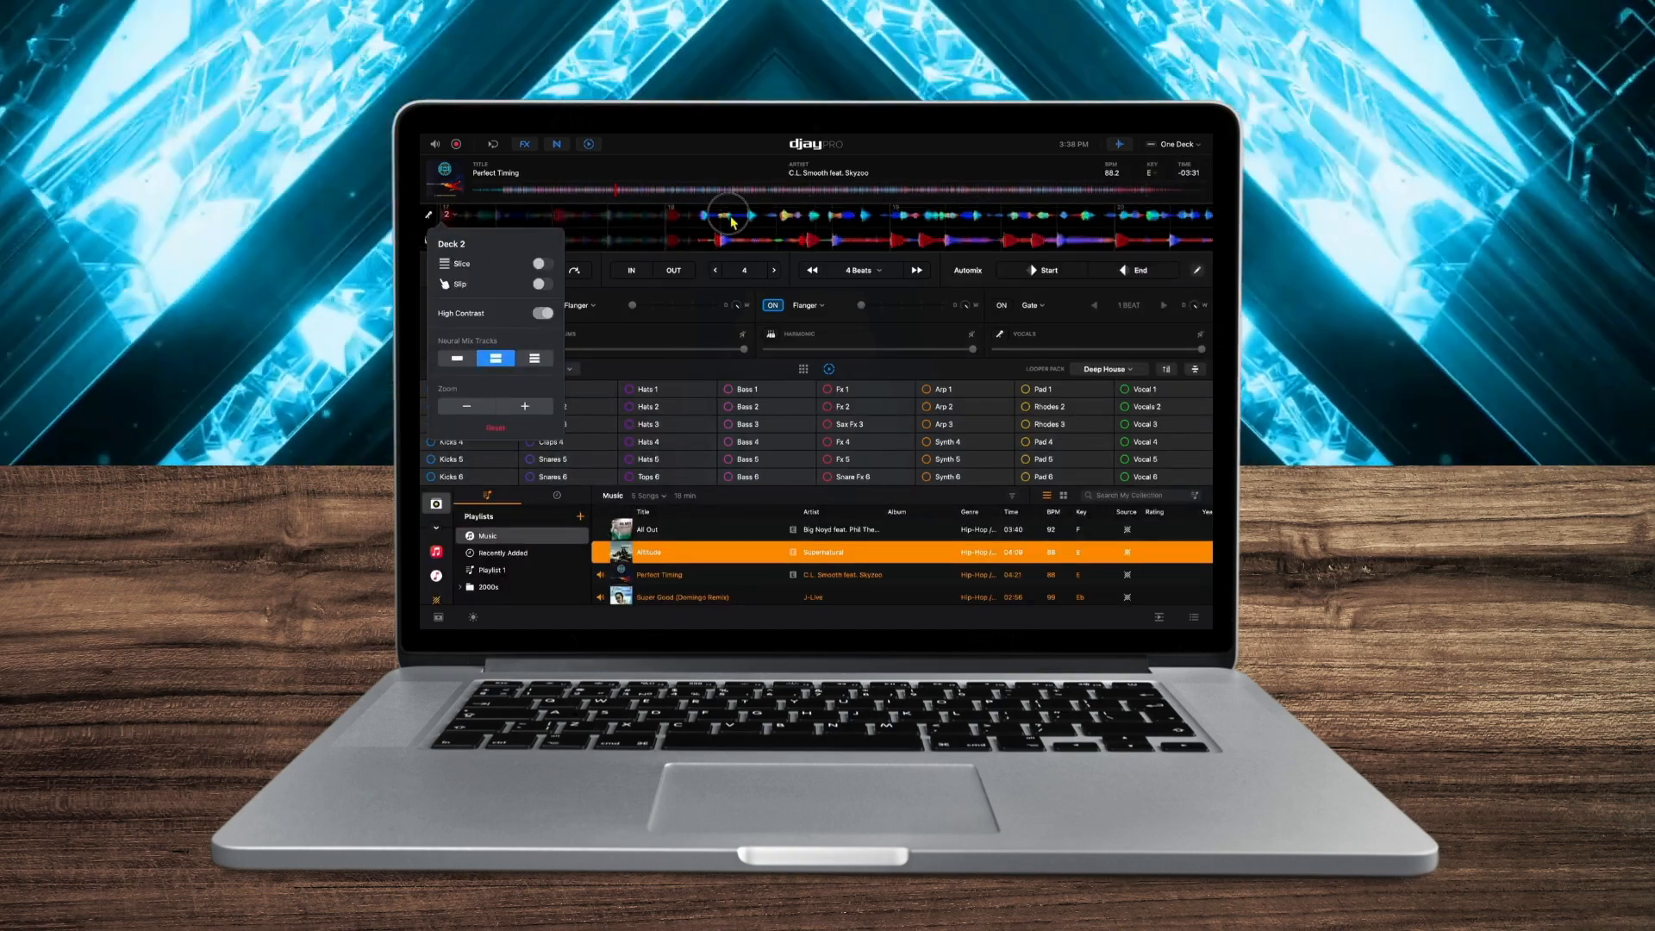
{"action": "left_click", "coordinate": [1171, 144]}
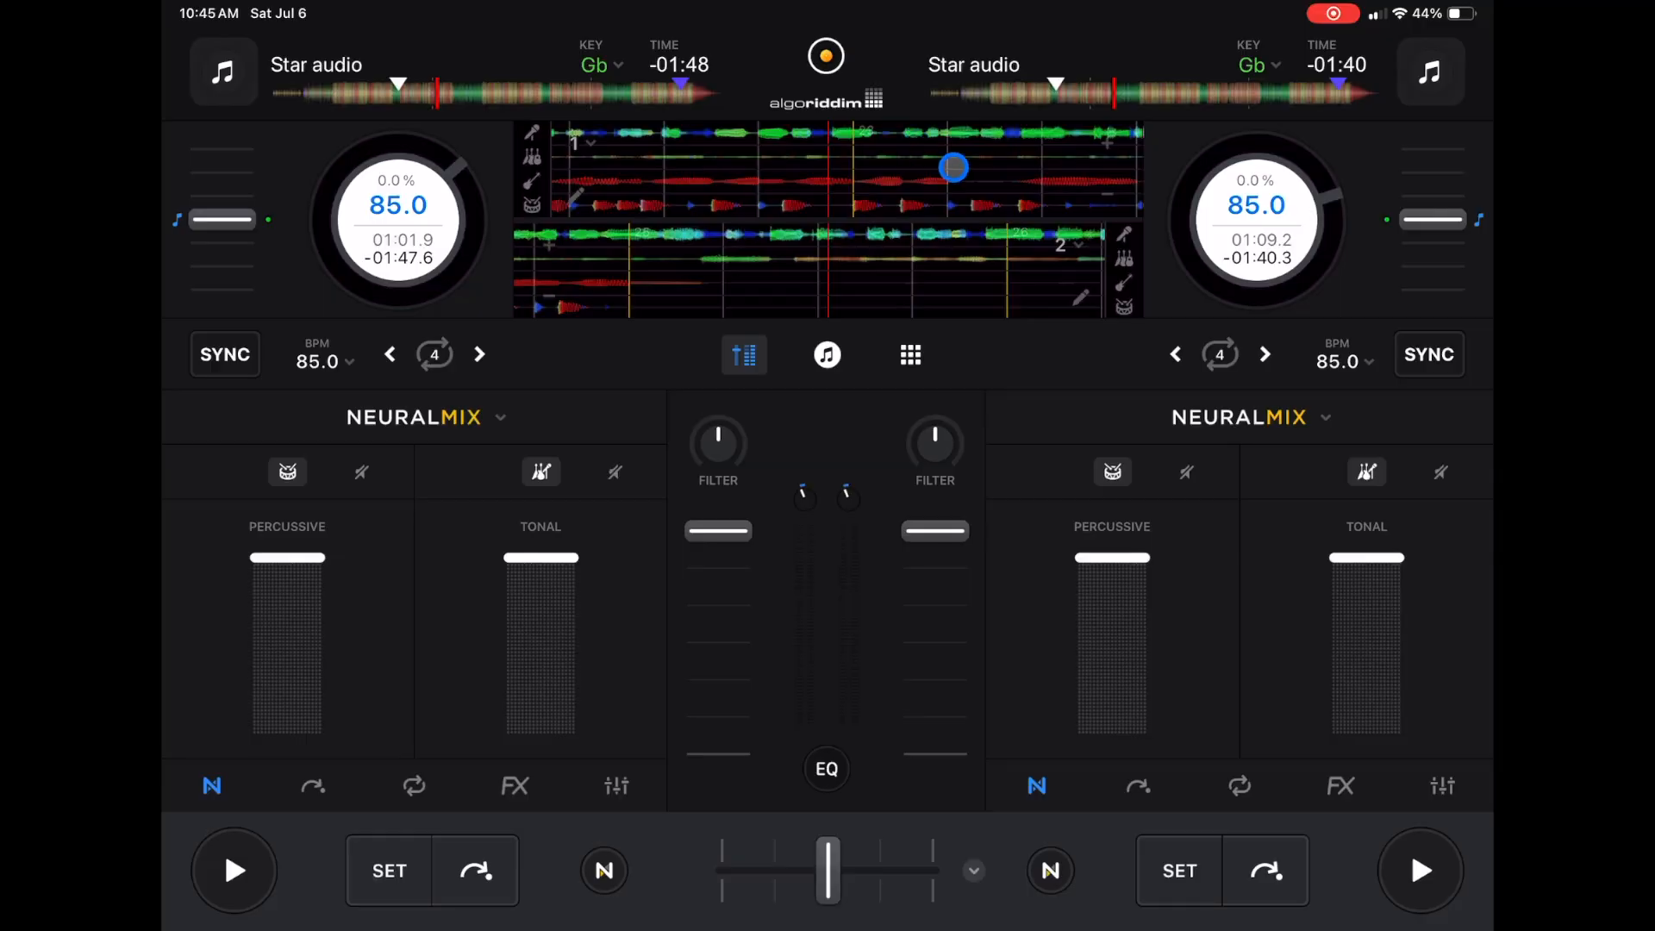
Open waveform options and toggle High Contrast colours off and back on
{"action": "left_click_drag", "start_coordinate": [954, 167], "coordinate": [583, 137]}
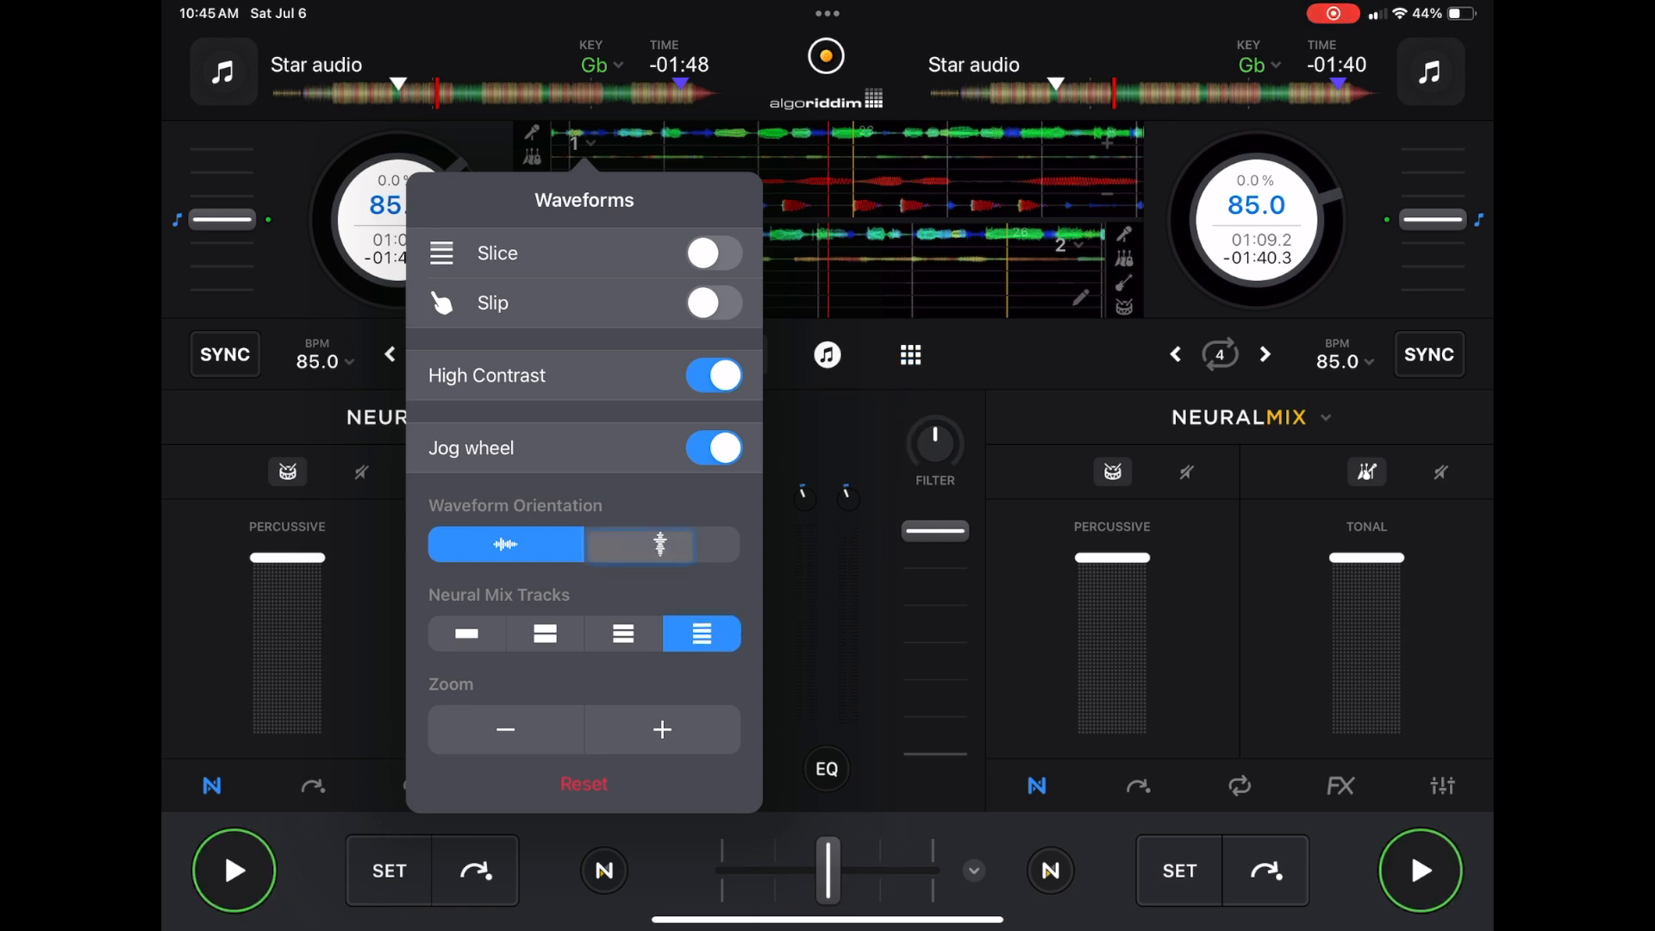
{"action": "left_click", "coordinate": [714, 375]}
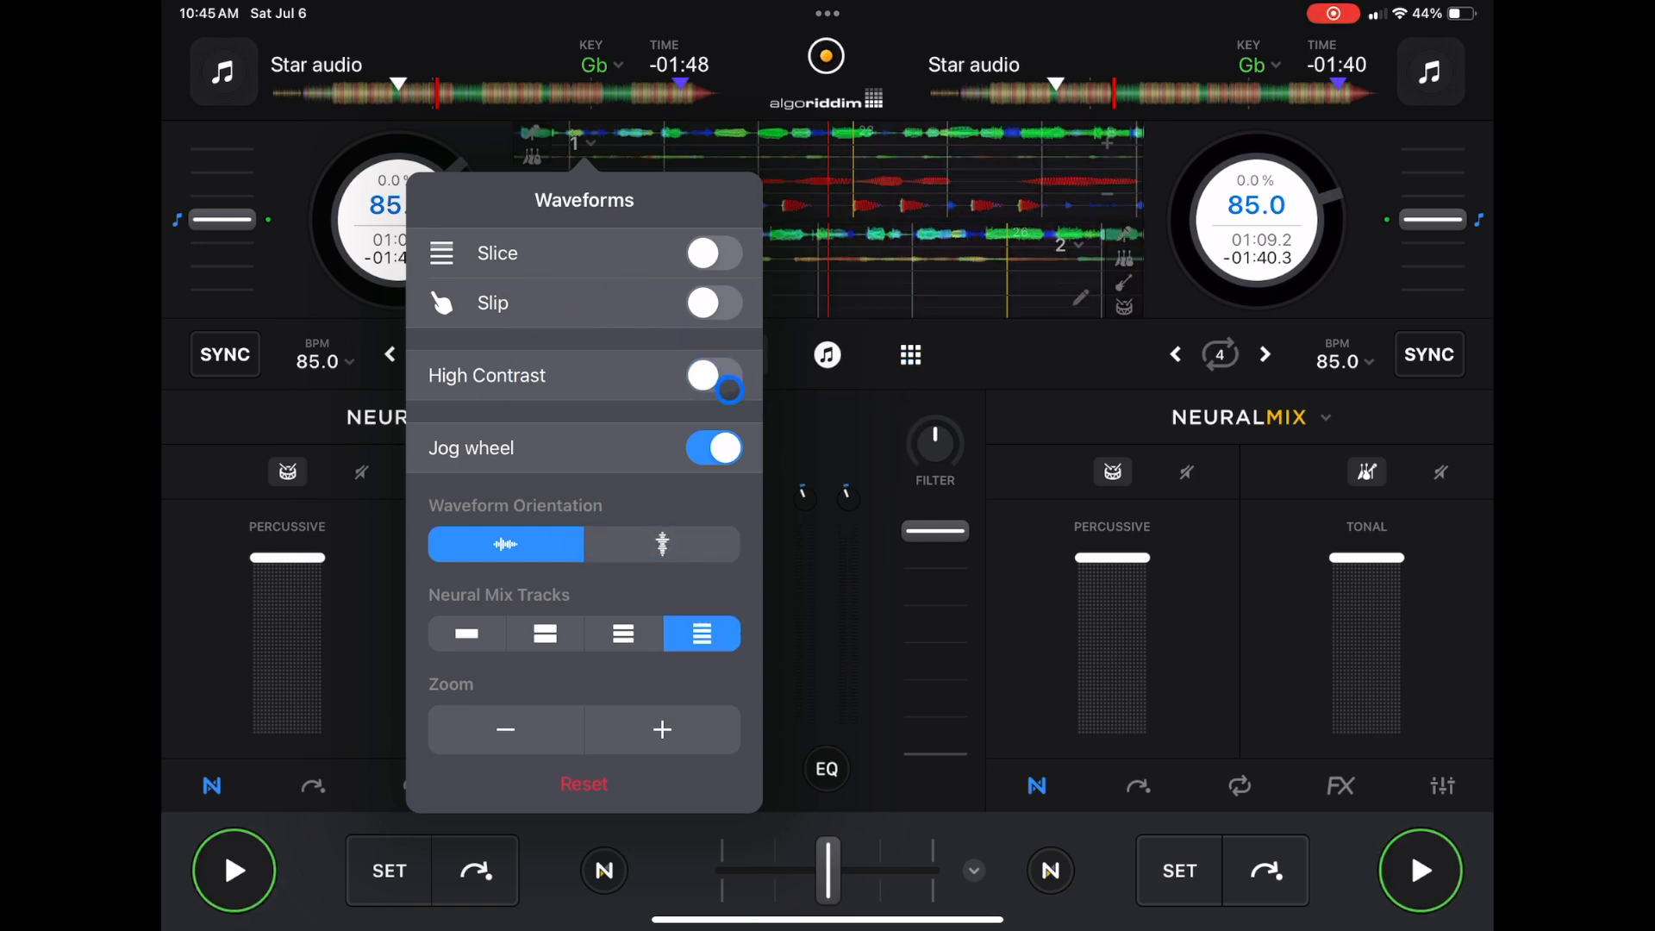
{"action": "left_click", "coordinate": [714, 375]}
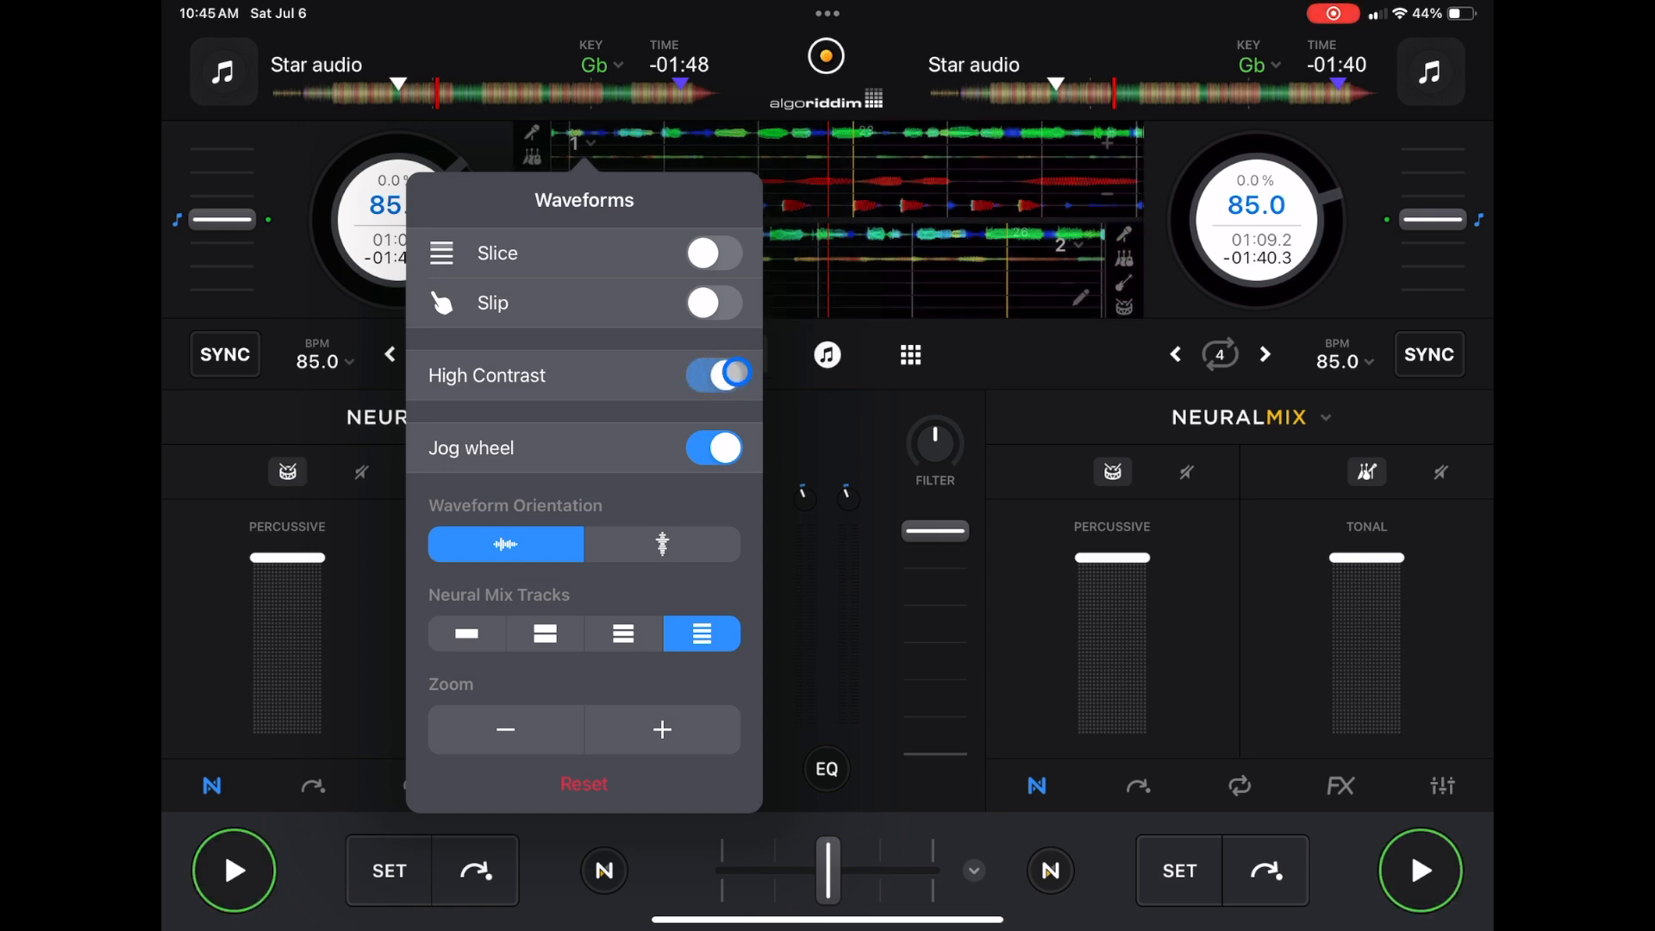
{"action": "left_click", "coordinate": [715, 375]}
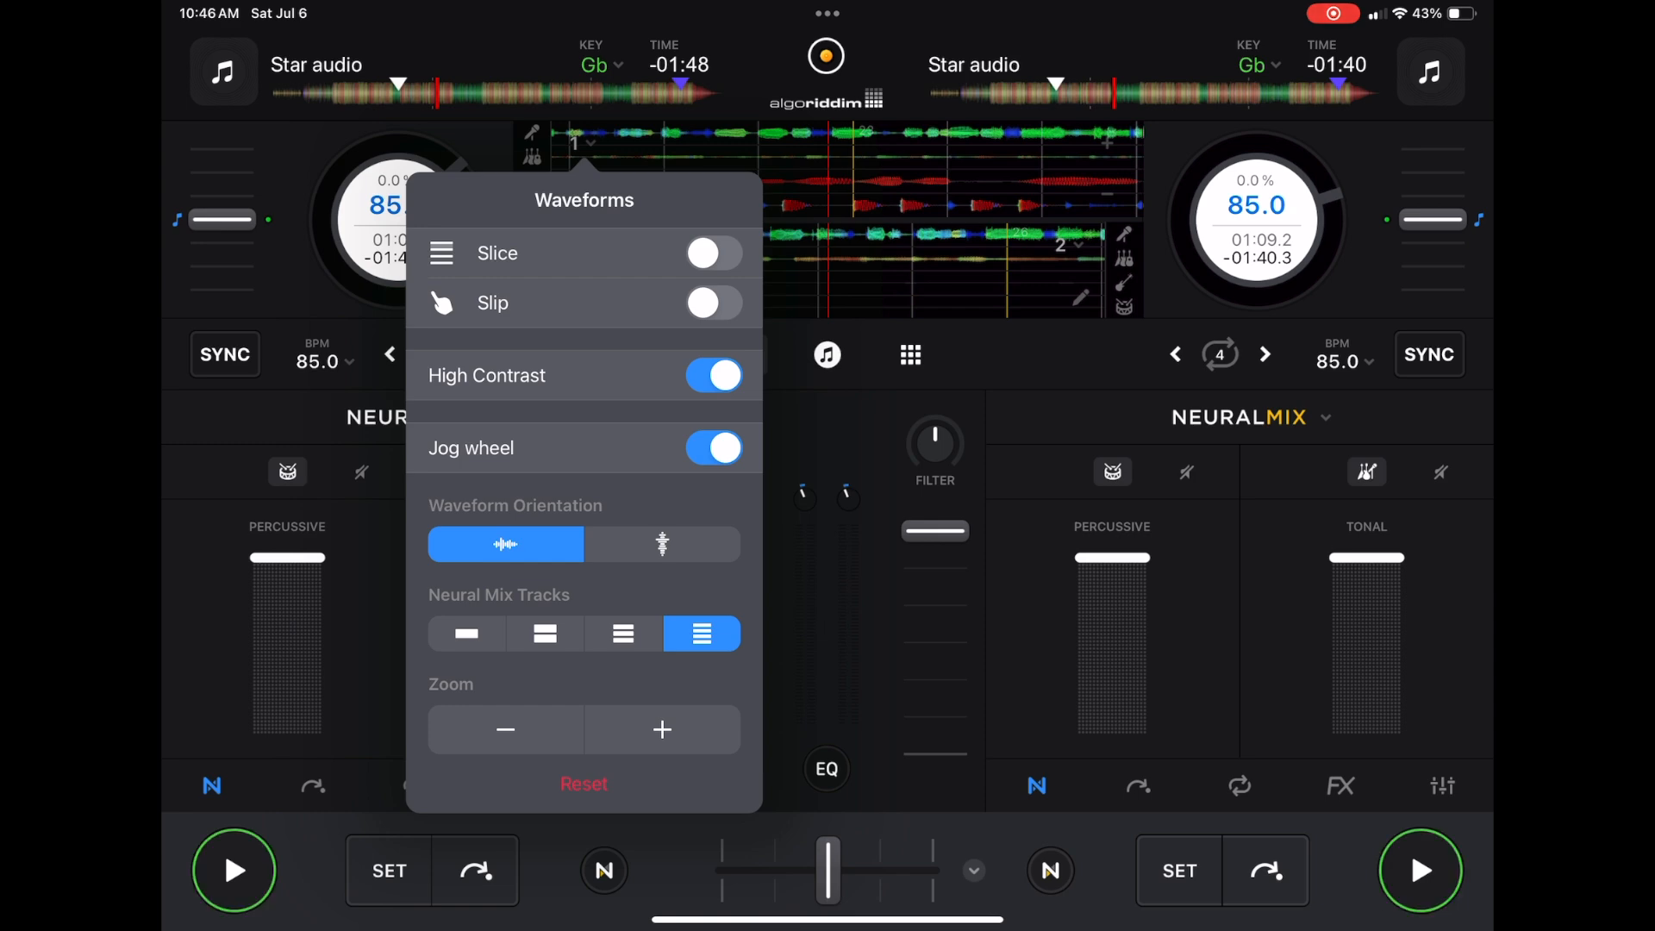
Toggle the jog wheels off and back on, then set vertical waveform orientation
{"action": "left_click", "coordinate": [714, 448]}
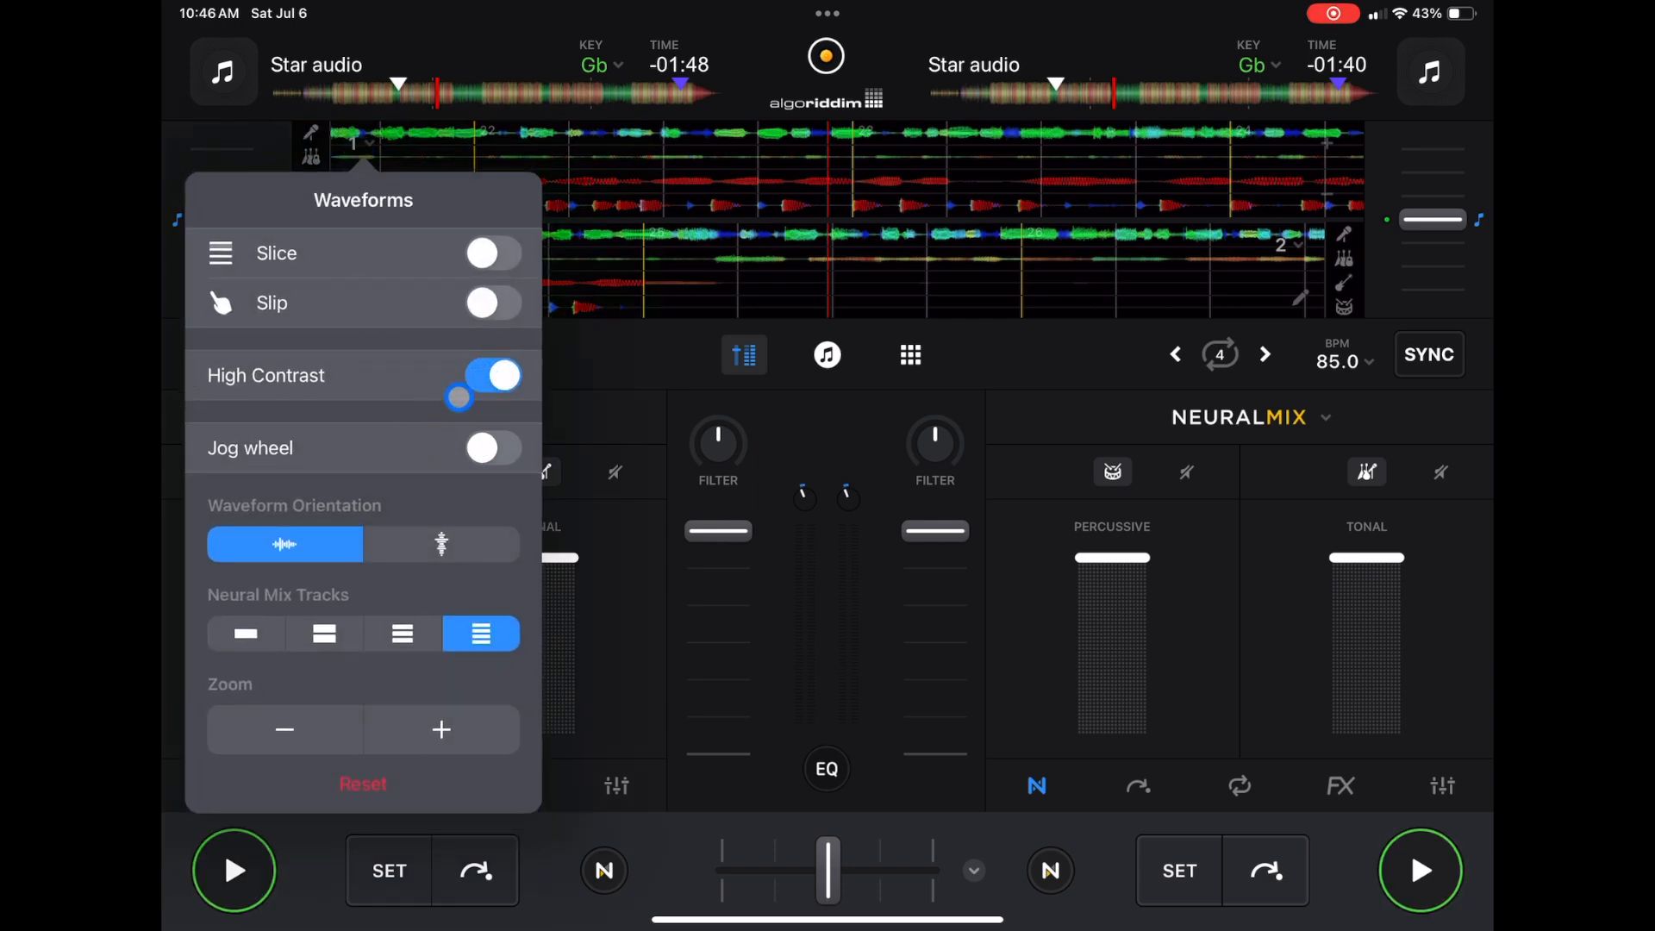
{"action": "left_click", "coordinate": [492, 447]}
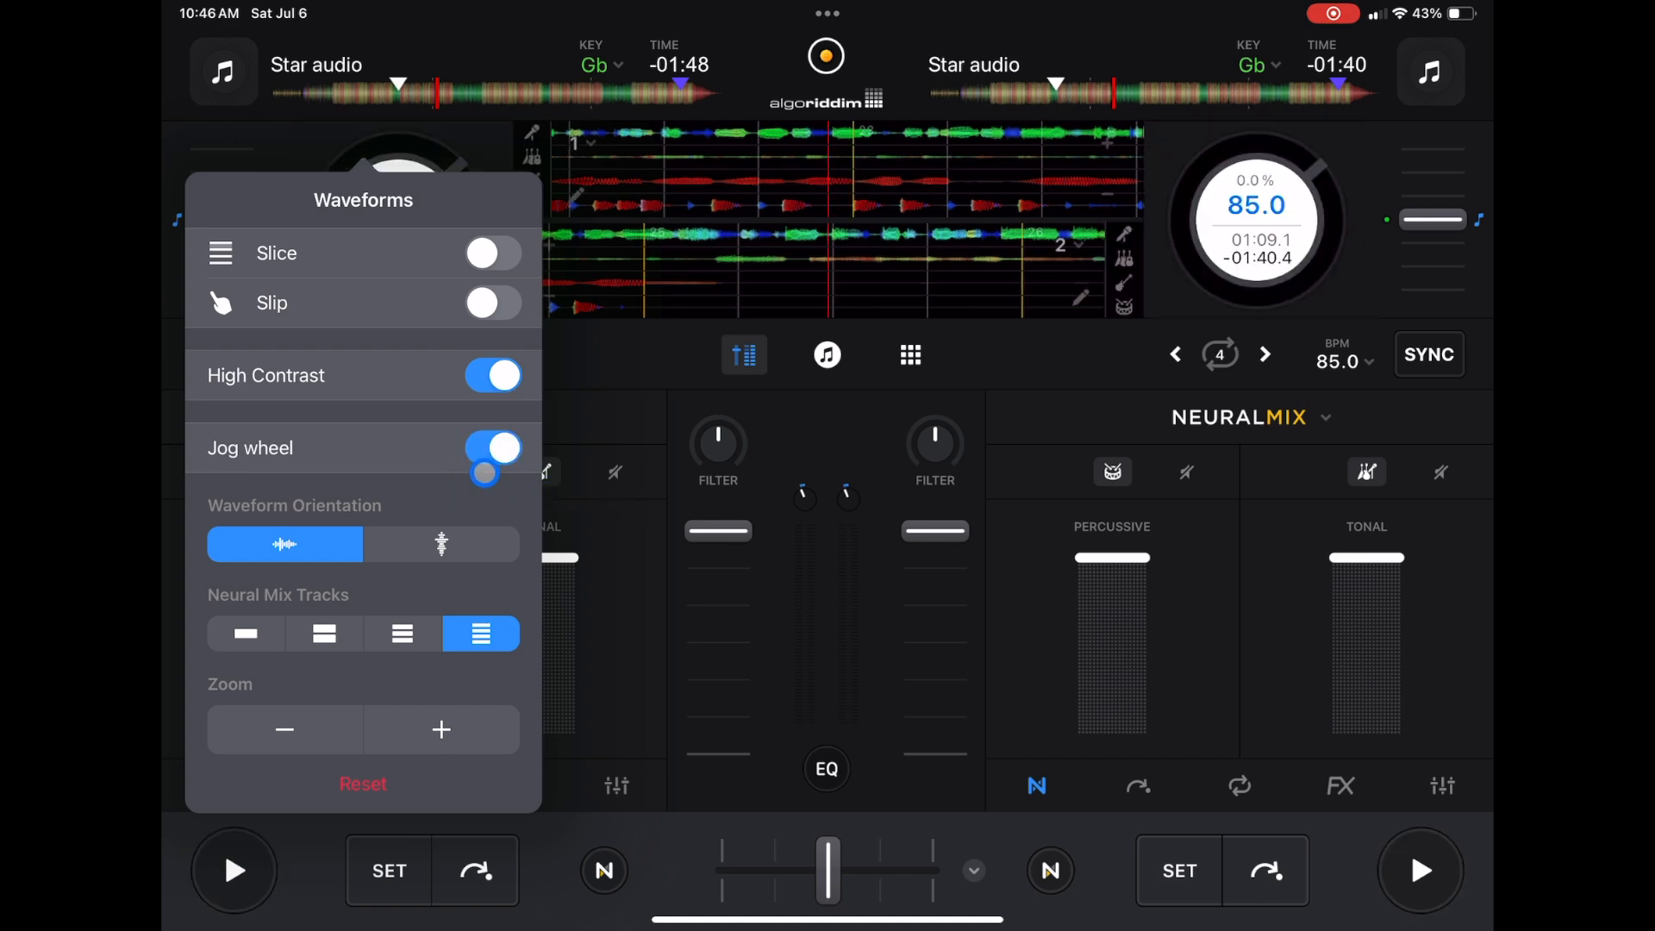
{"action": "left_click", "coordinate": [441, 544]}
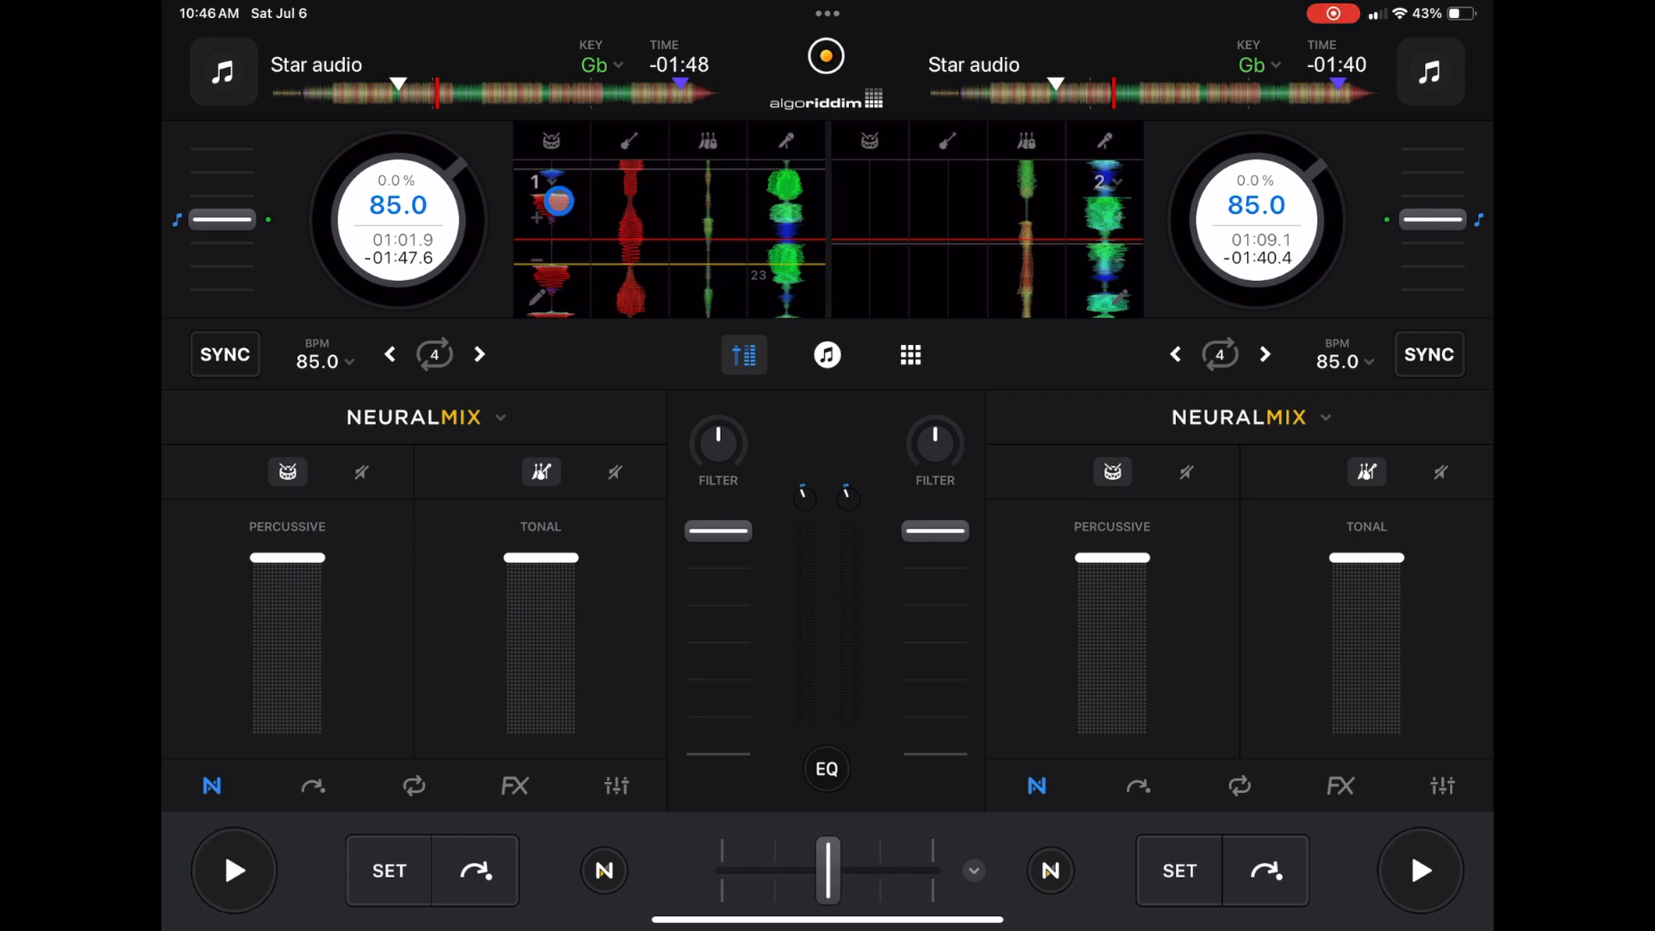
Open the Modes panel from the djay logo
{"action": "left_click", "coordinate": [744, 354]}
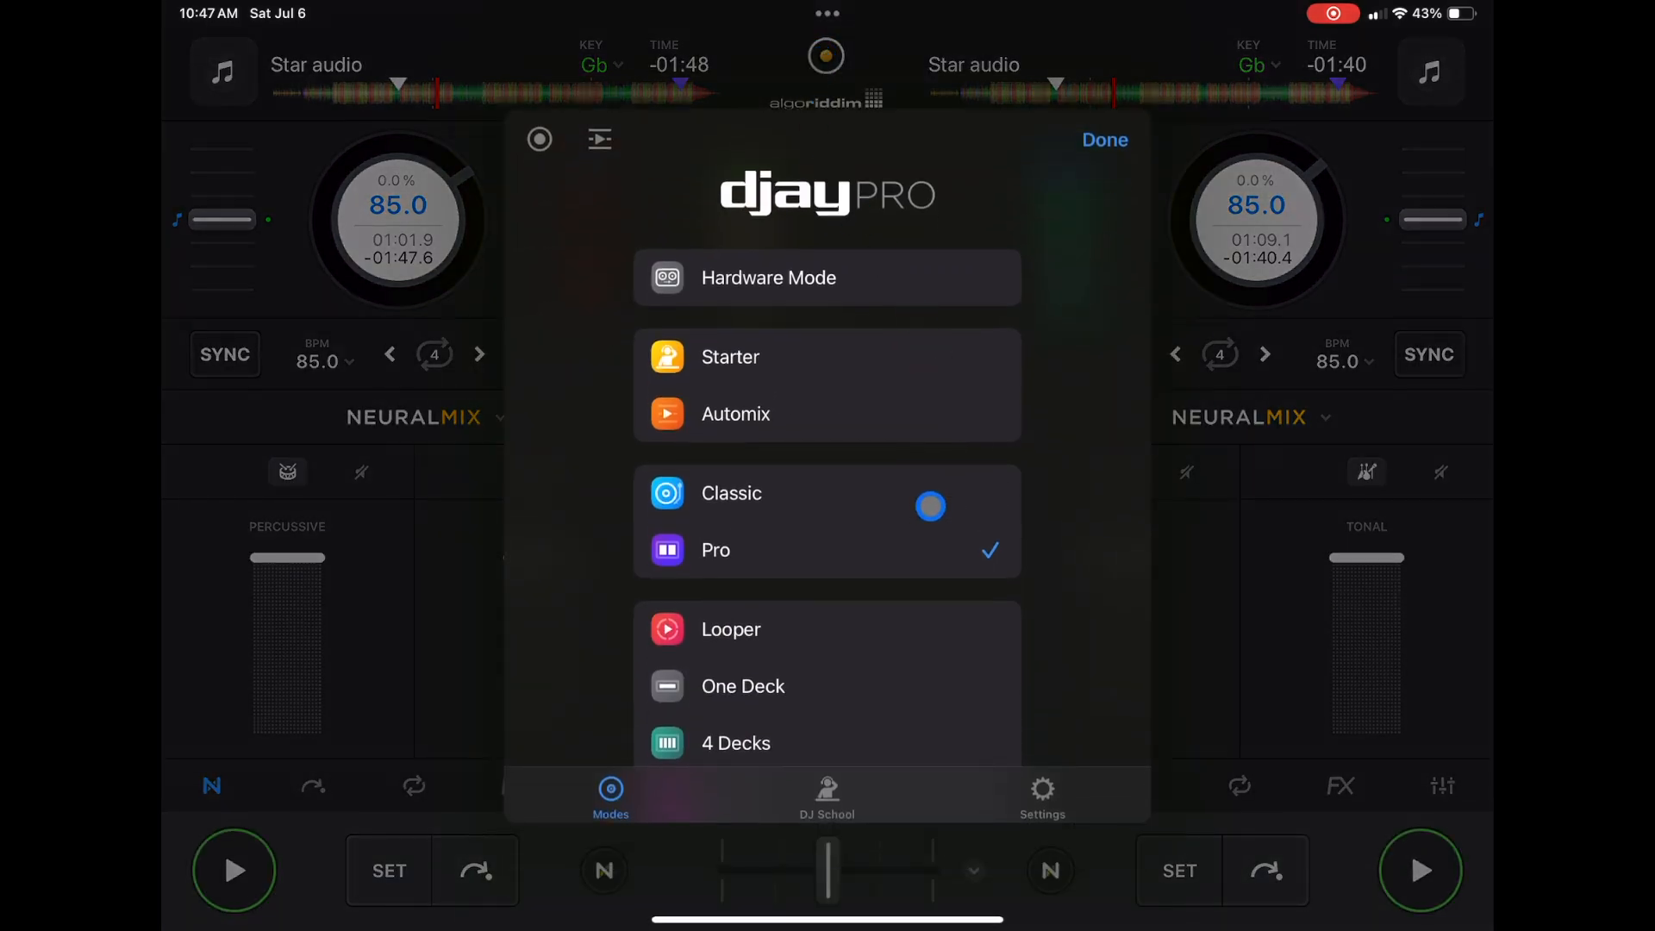
Switch to Classic mode, show waveforms between the turntables, and reopen the mode list
{"action": "left_click", "coordinate": [1105, 140]}
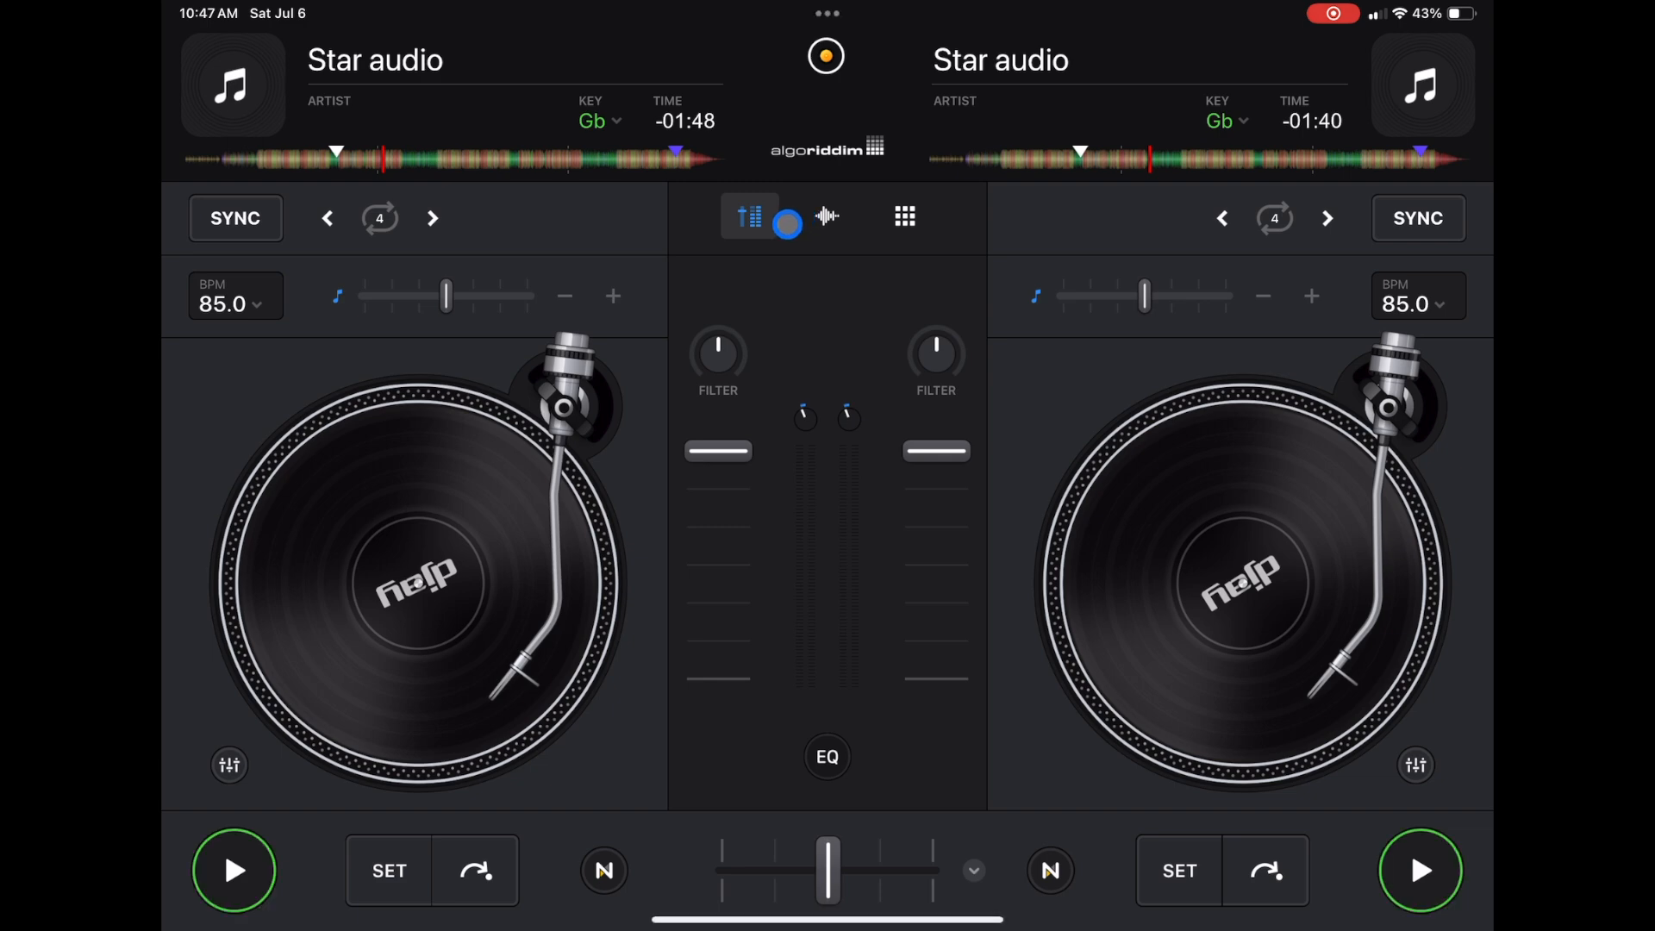
{"action": "left_click", "coordinate": [828, 218]}
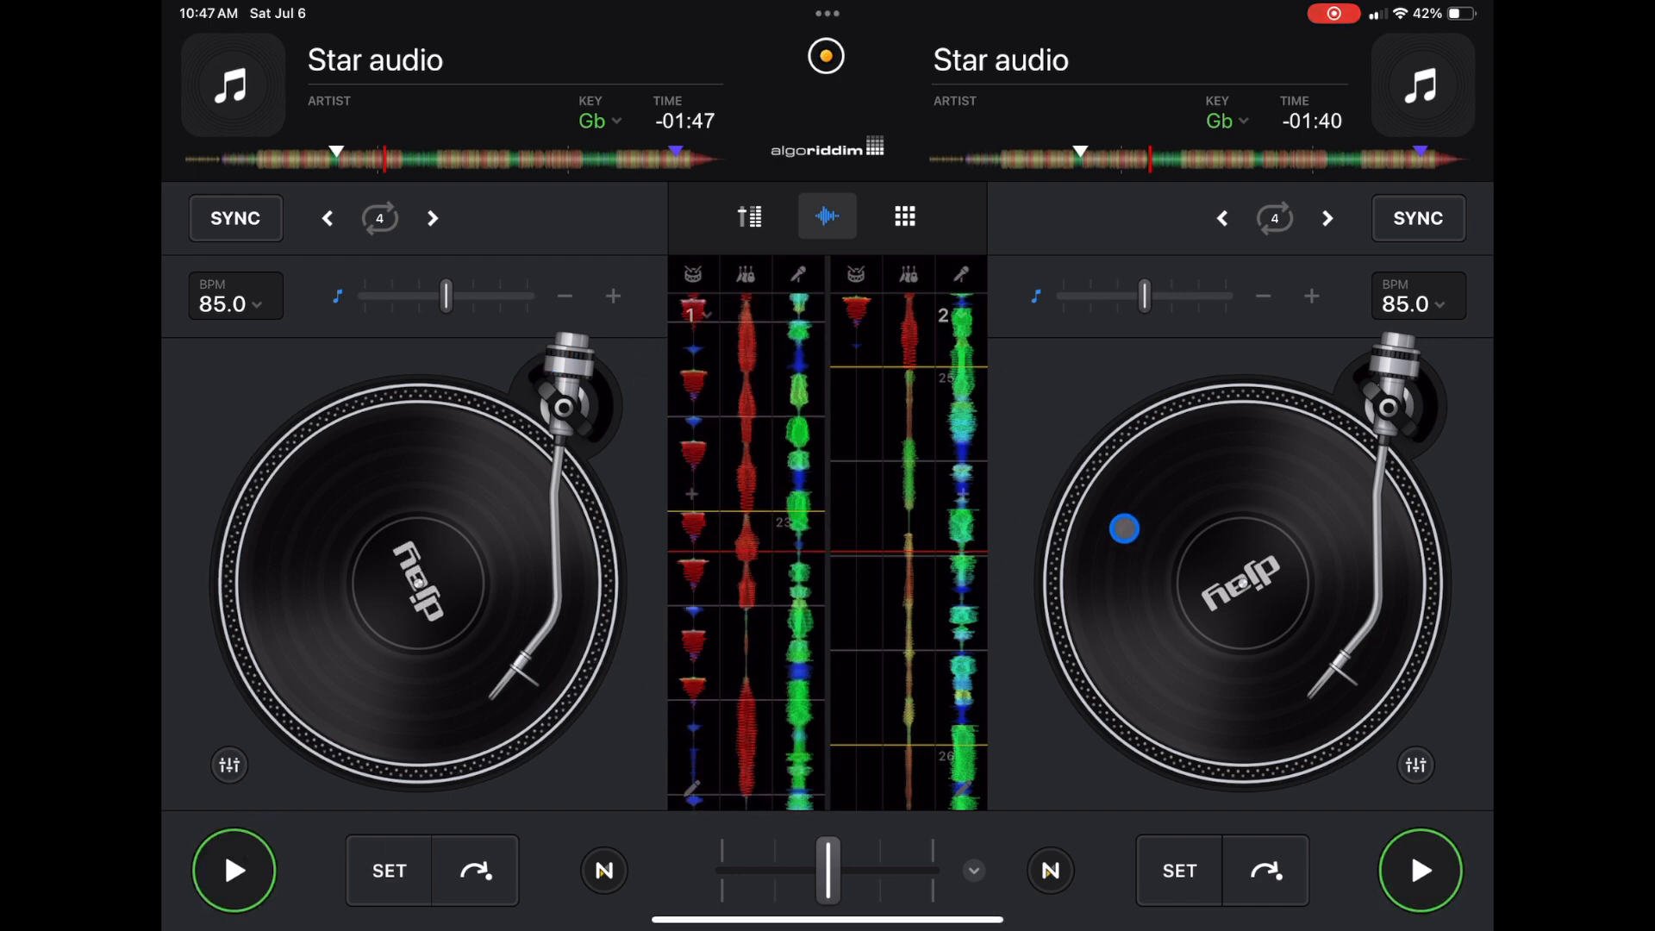
{"action": "left_click", "coordinate": [828, 216]}
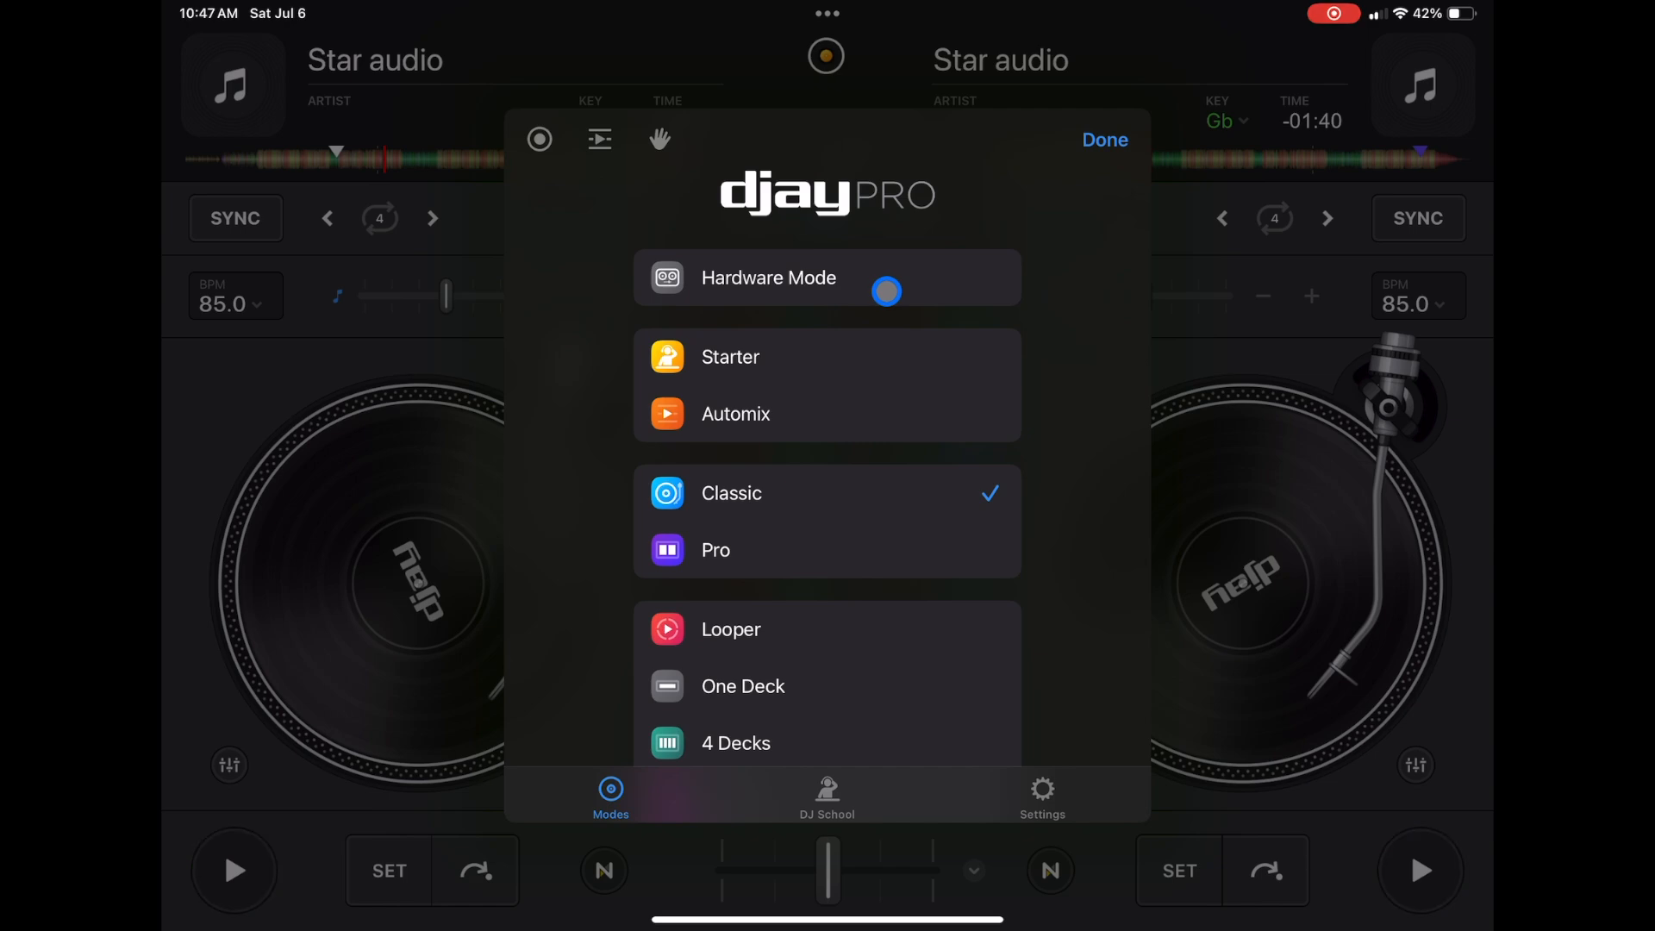
Switch to Hardware Mode to show center vertical waveforms with percussive and tonal stem lanes
{"action": "left_click", "coordinate": [1104, 140]}
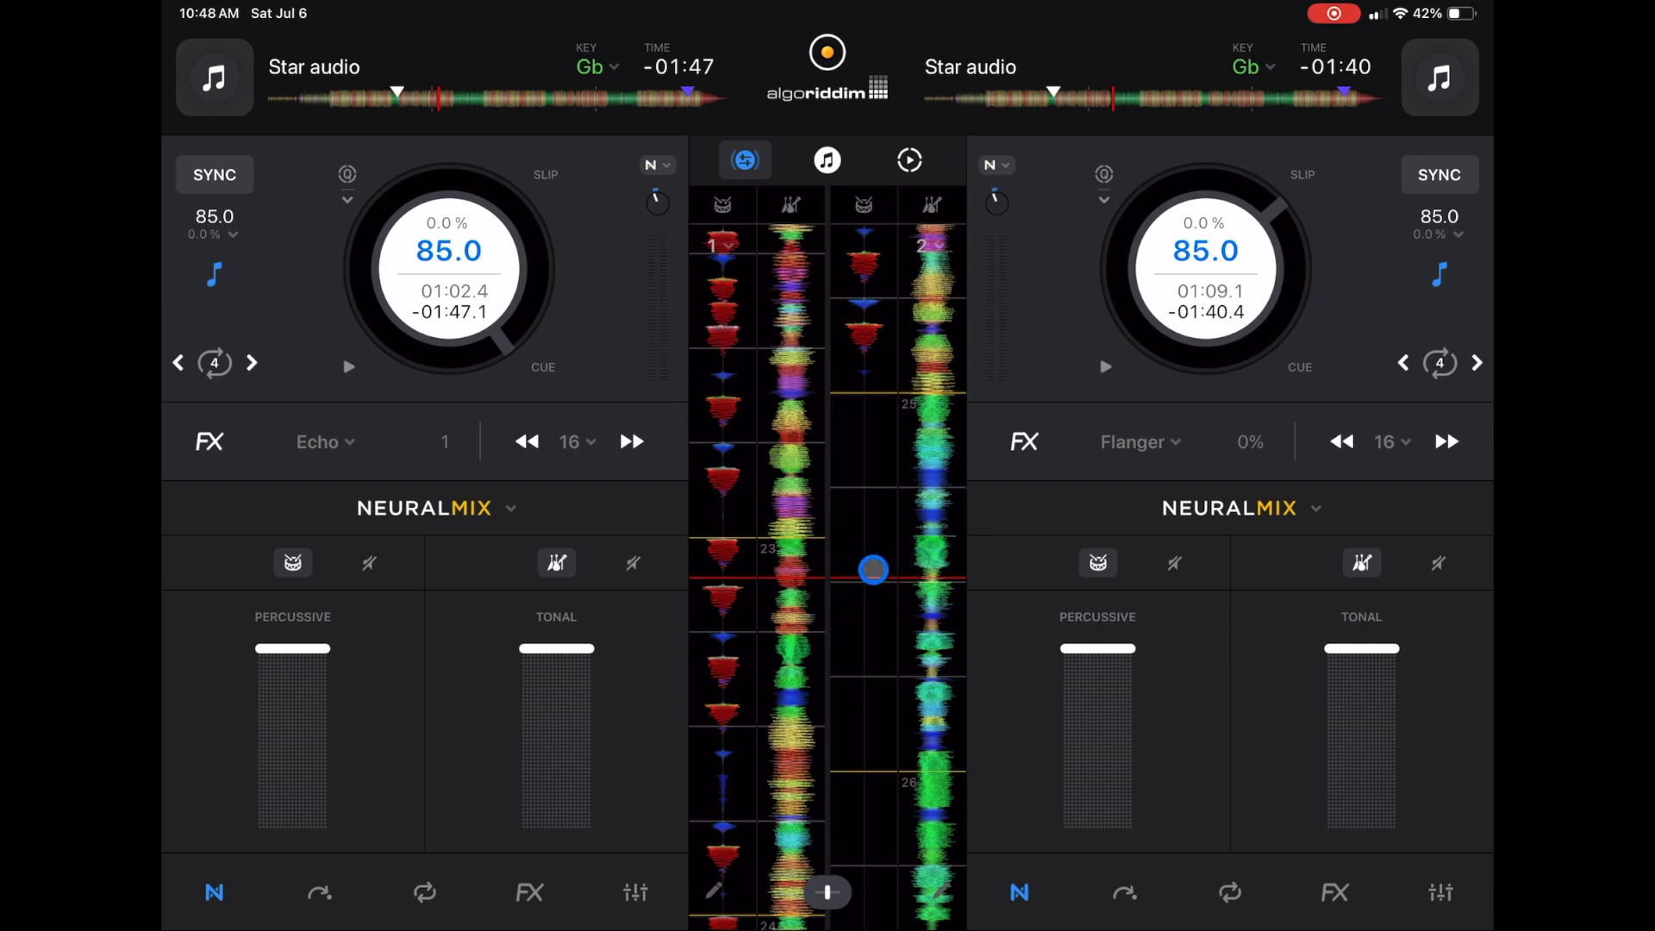
{"action": "left_click_drag", "start_coordinate": [874, 570], "coordinate": [810, 525]}
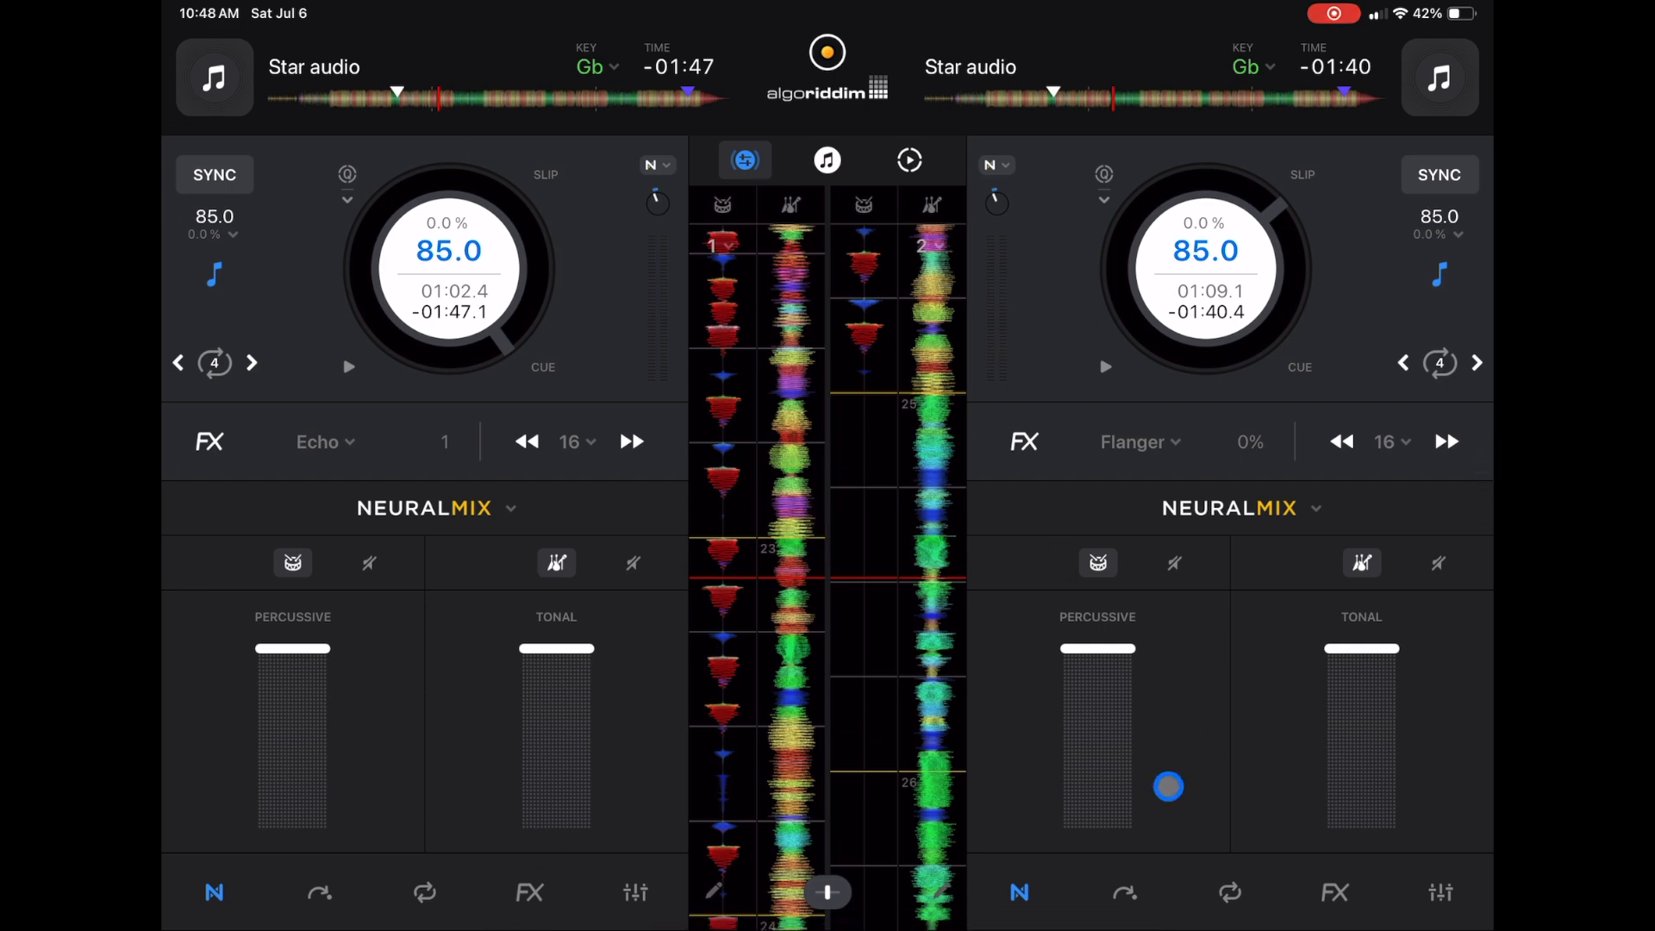
{"action": "left_click", "coordinate": [827, 161]}
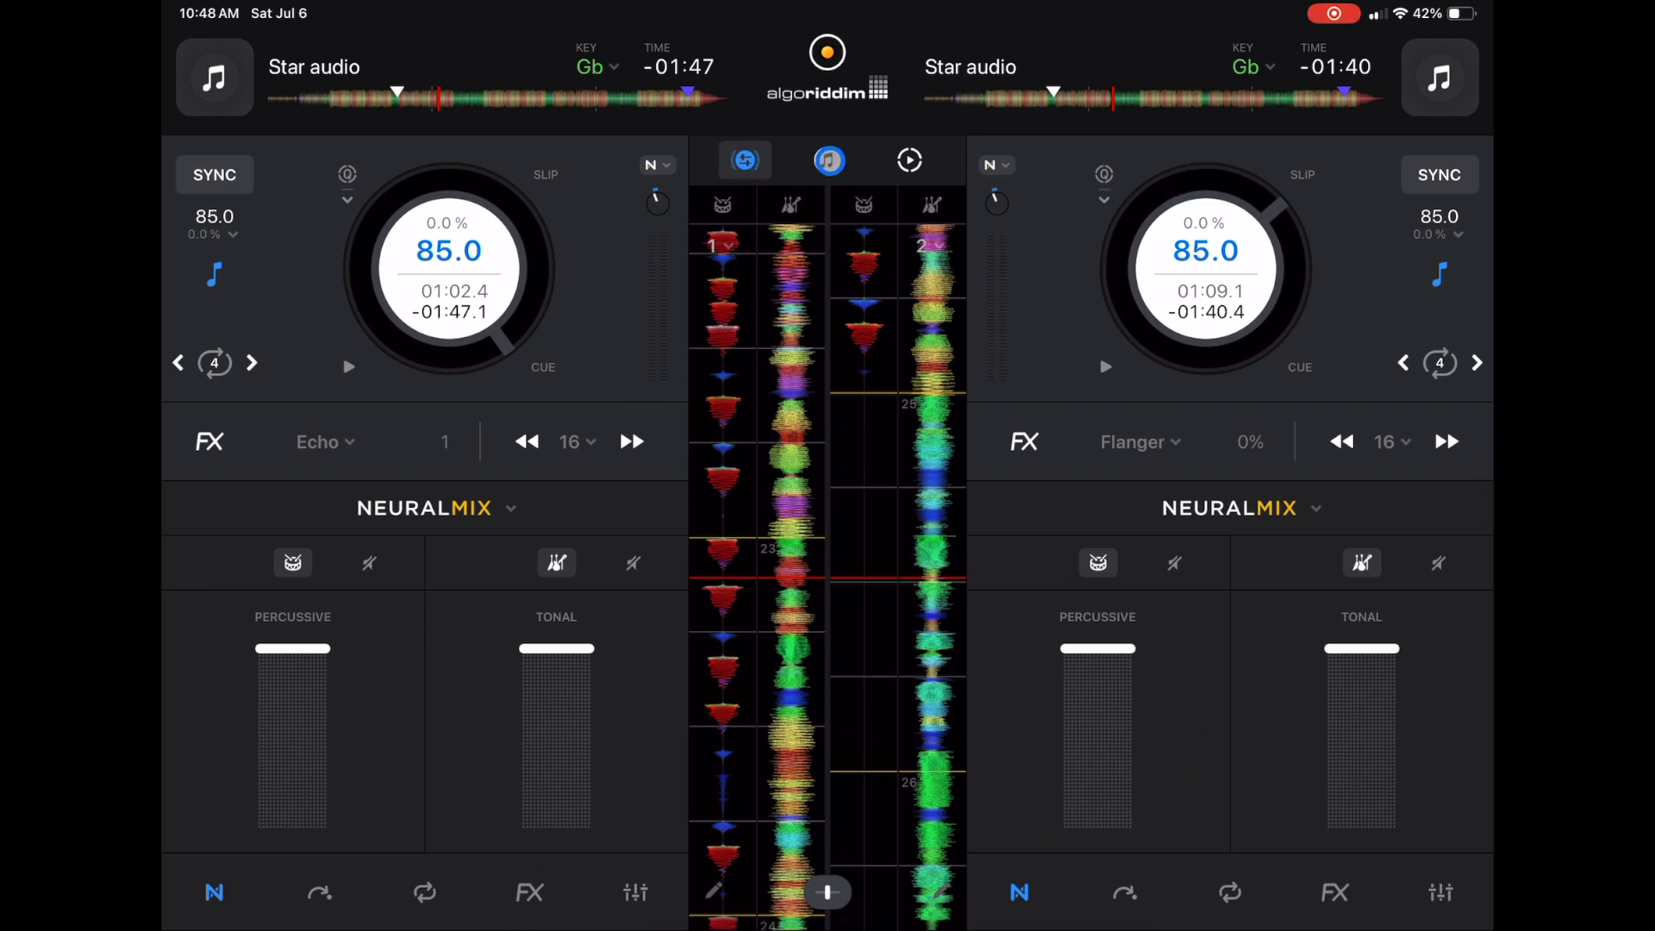